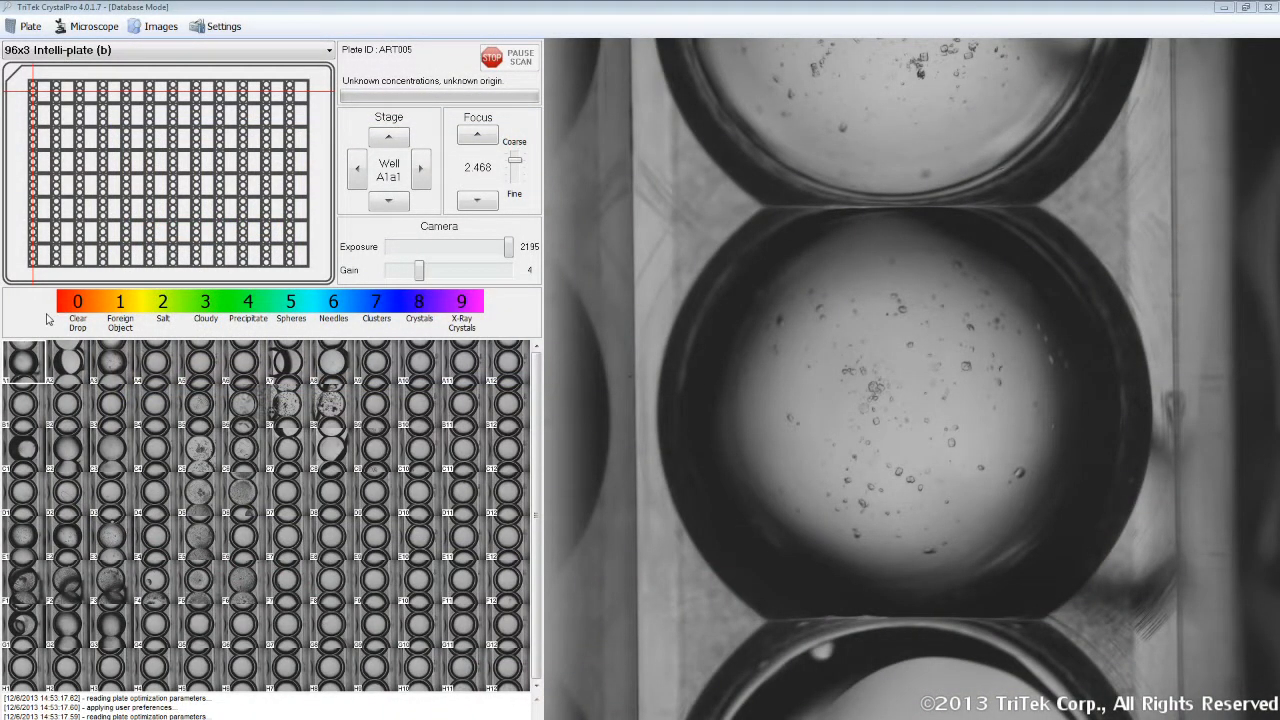
- Browse the Plate, Microscope, Image and Settings menus
{"action": "left_click", "coordinate": [29, 26]}
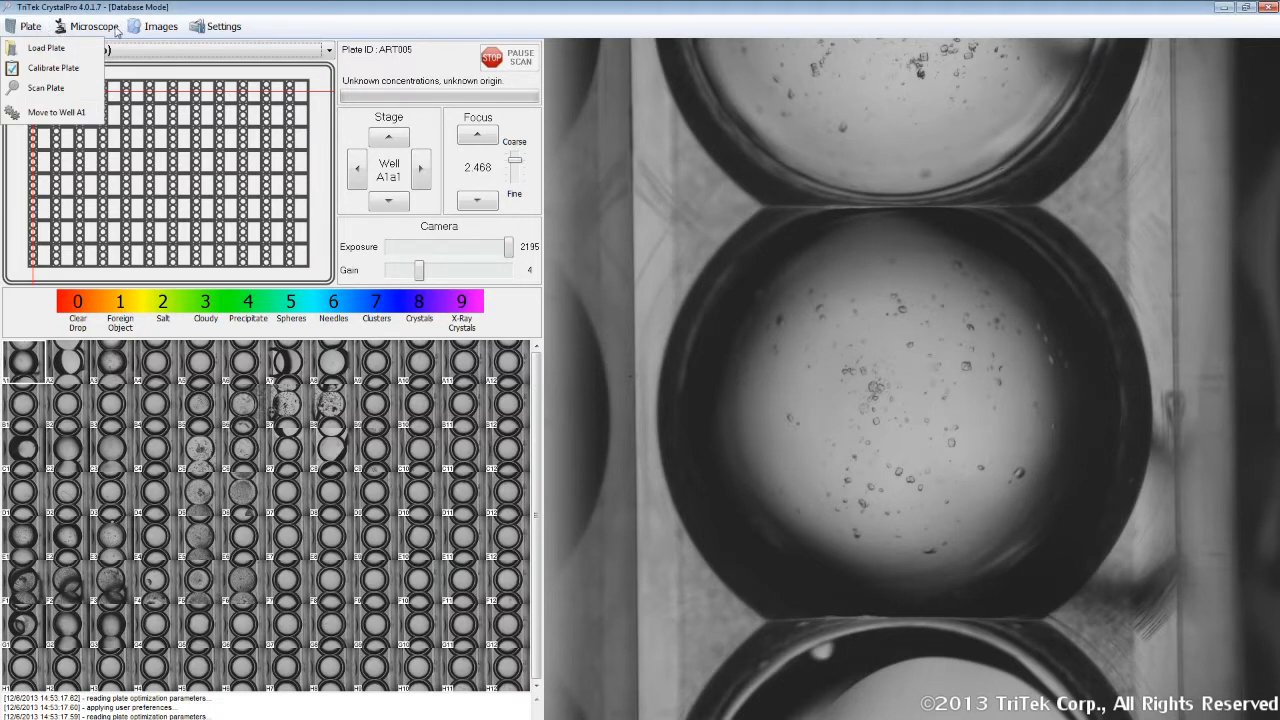
{"action": "left_click", "coordinate": [94, 26]}
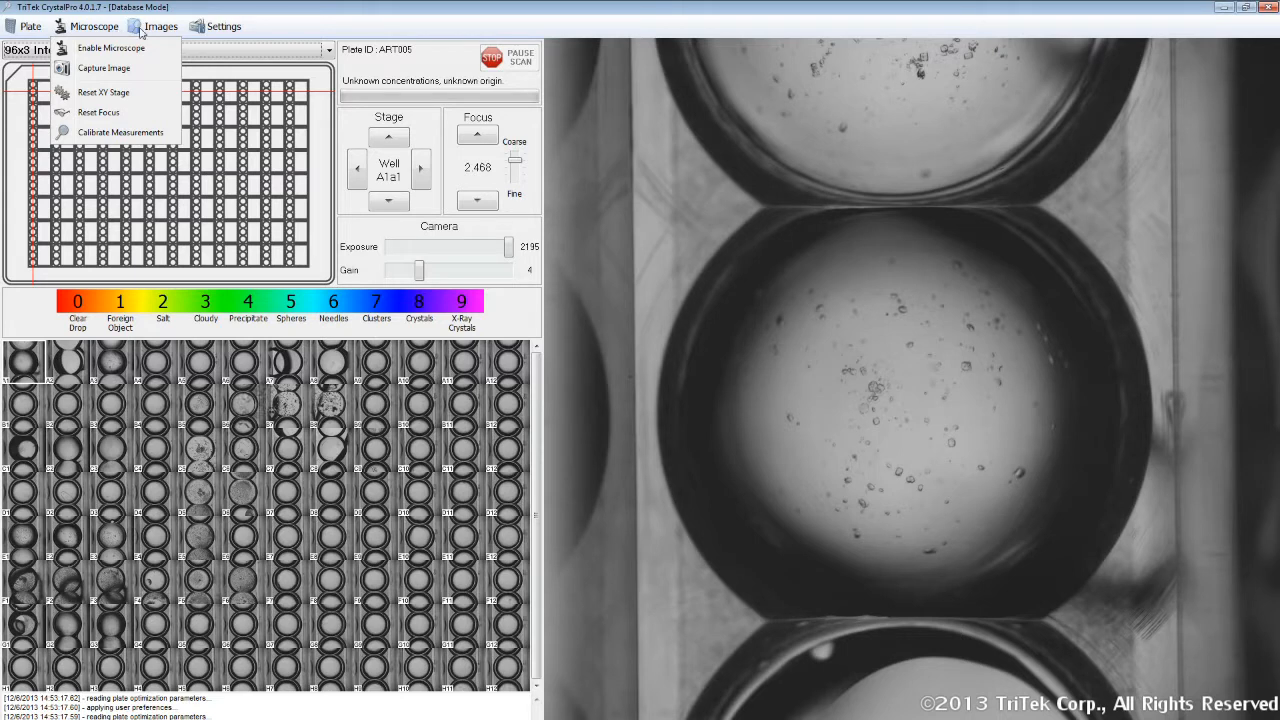
{"action": "left_click", "coordinate": [161, 26]}
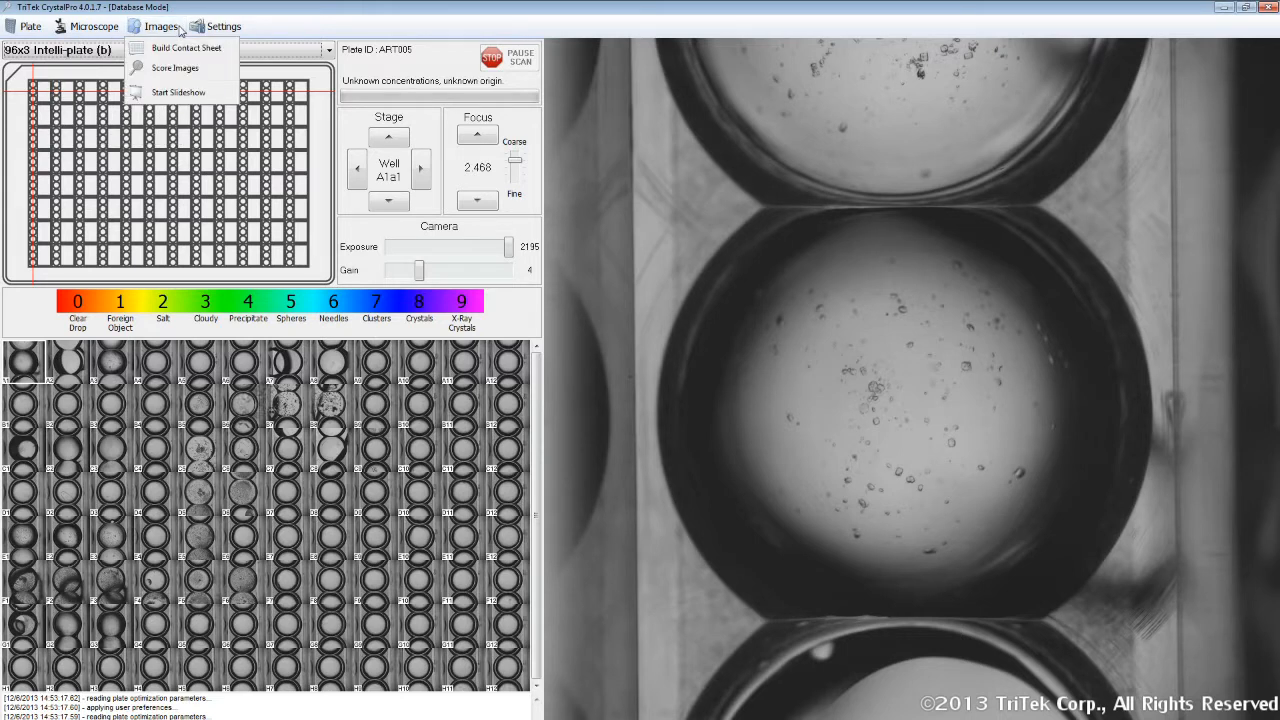
{"action": "left_click", "coordinate": [223, 26]}
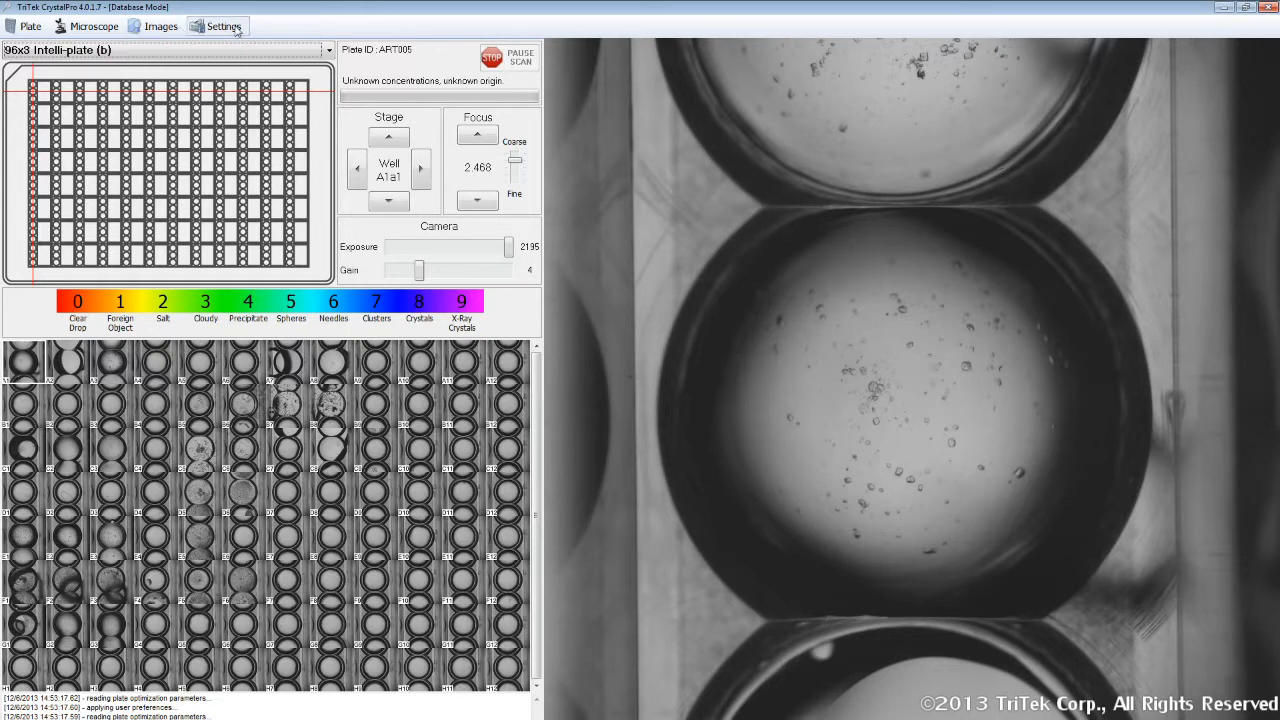
{"action": "left_click", "coordinate": [222, 26]}
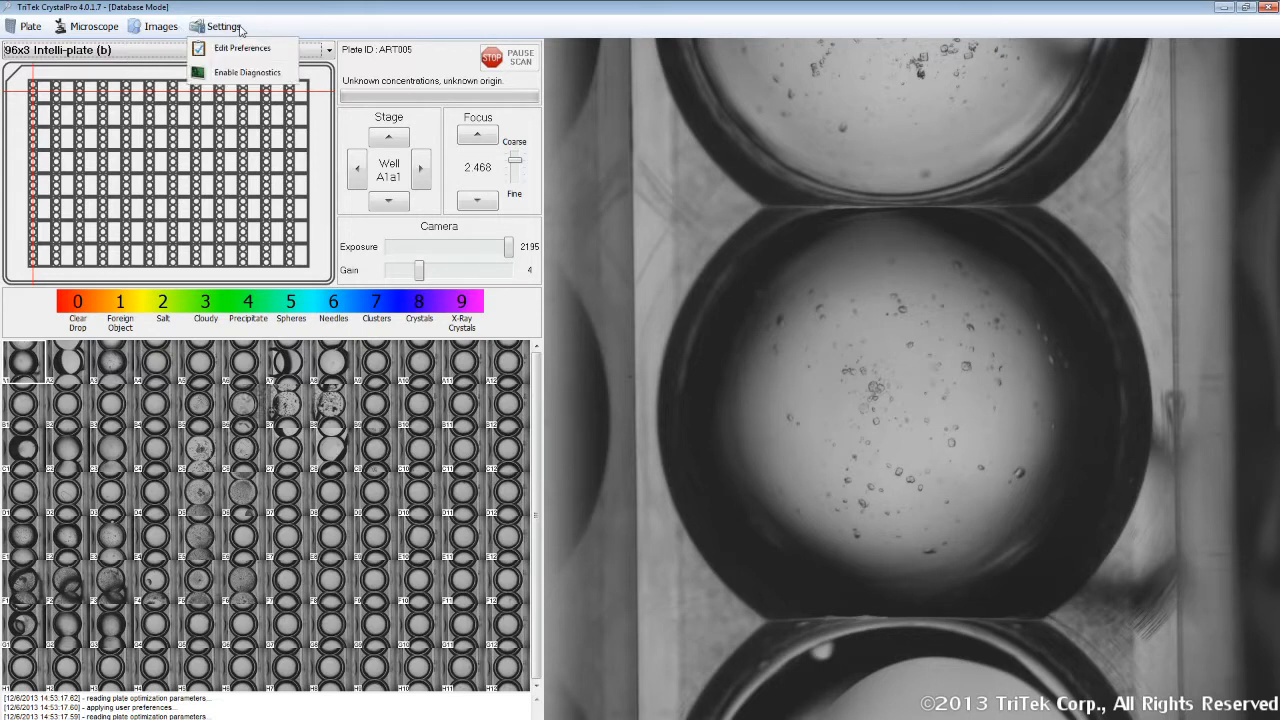
{"action": "mouse_move", "coordinate": [266, 31]}
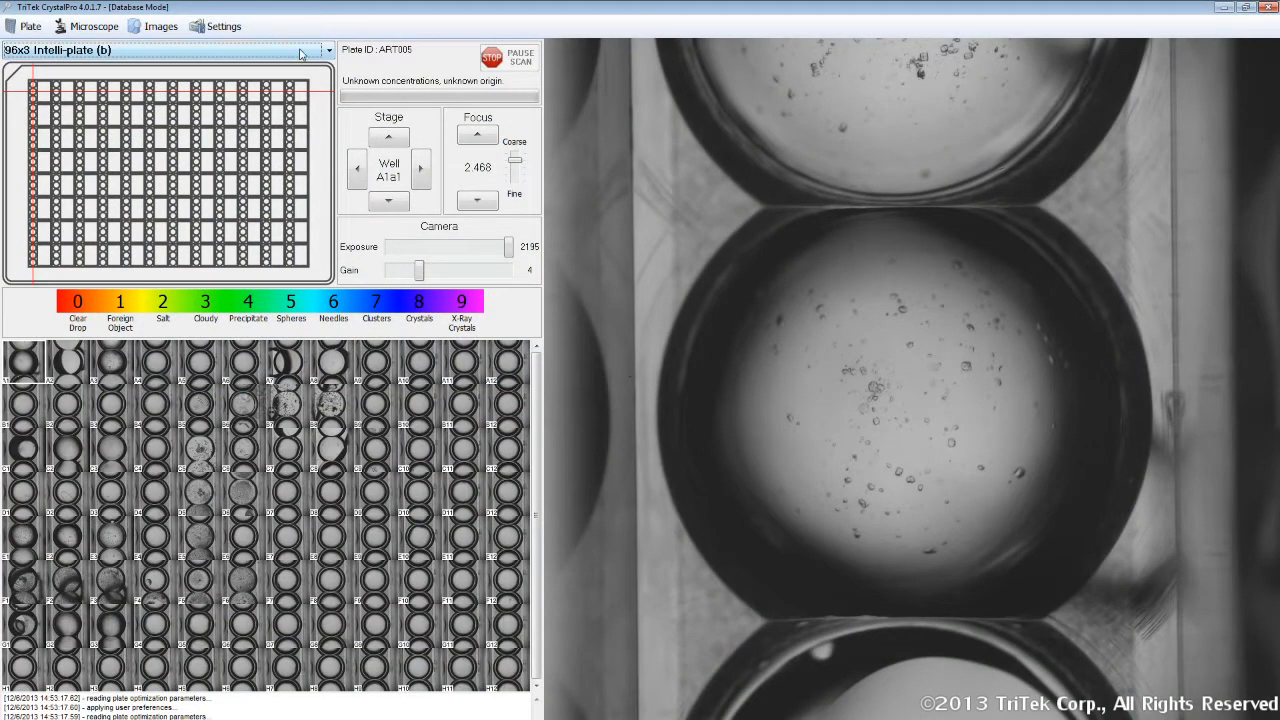
- Keep 96x3 Intelli-plate (b) as plate type and enable the live microscope view
{"action": "left_click", "coordinate": [327, 50]}
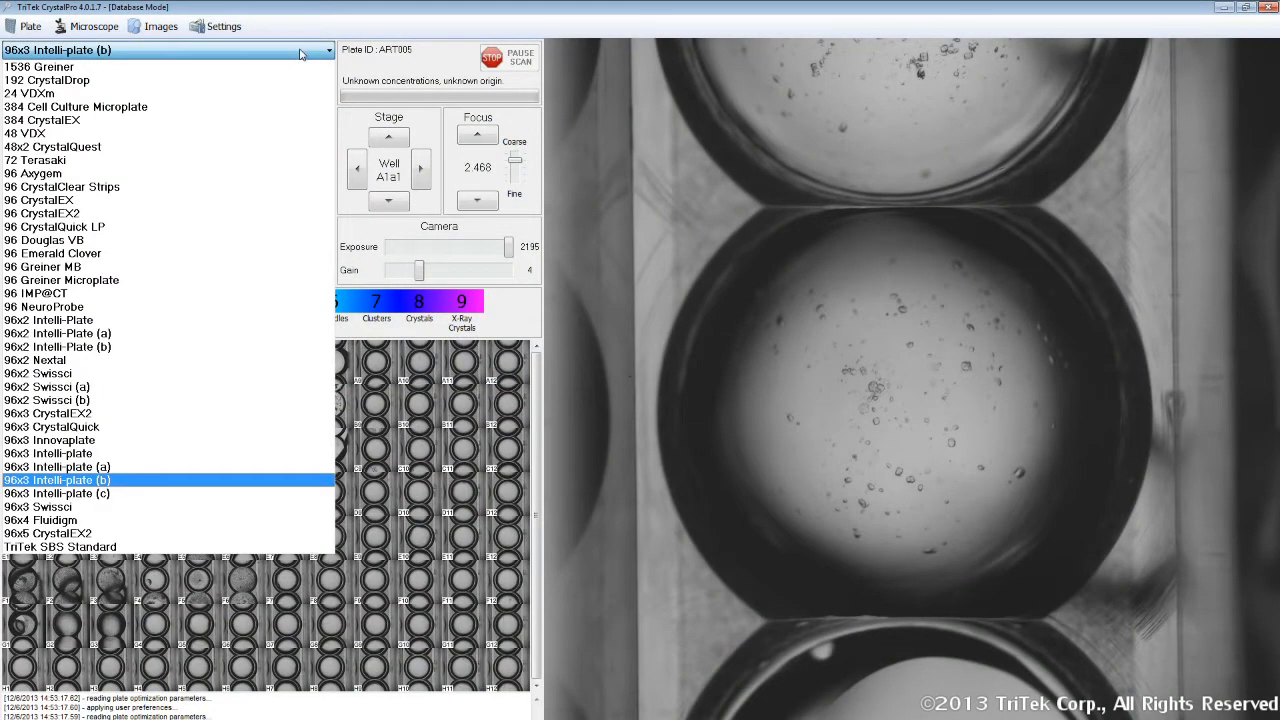
{"action": "mouse_move", "coordinate": [290, 178]}
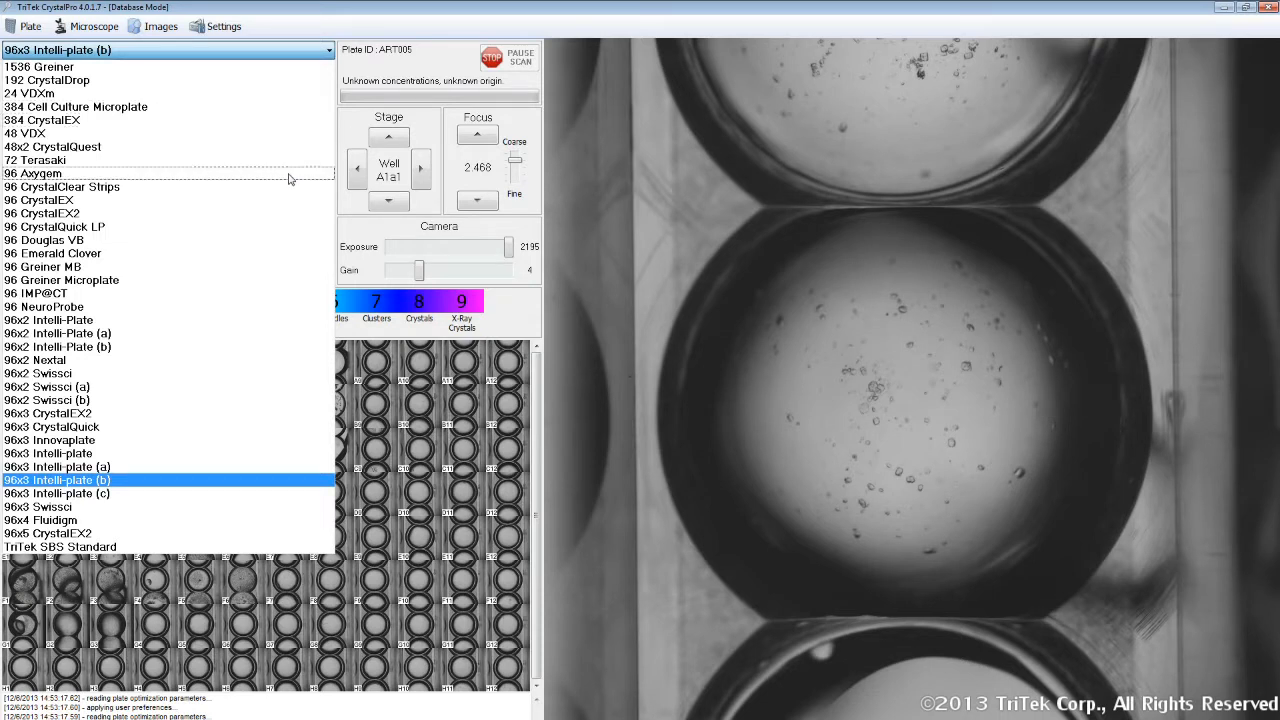
{"action": "mouse_move", "coordinate": [296, 483]}
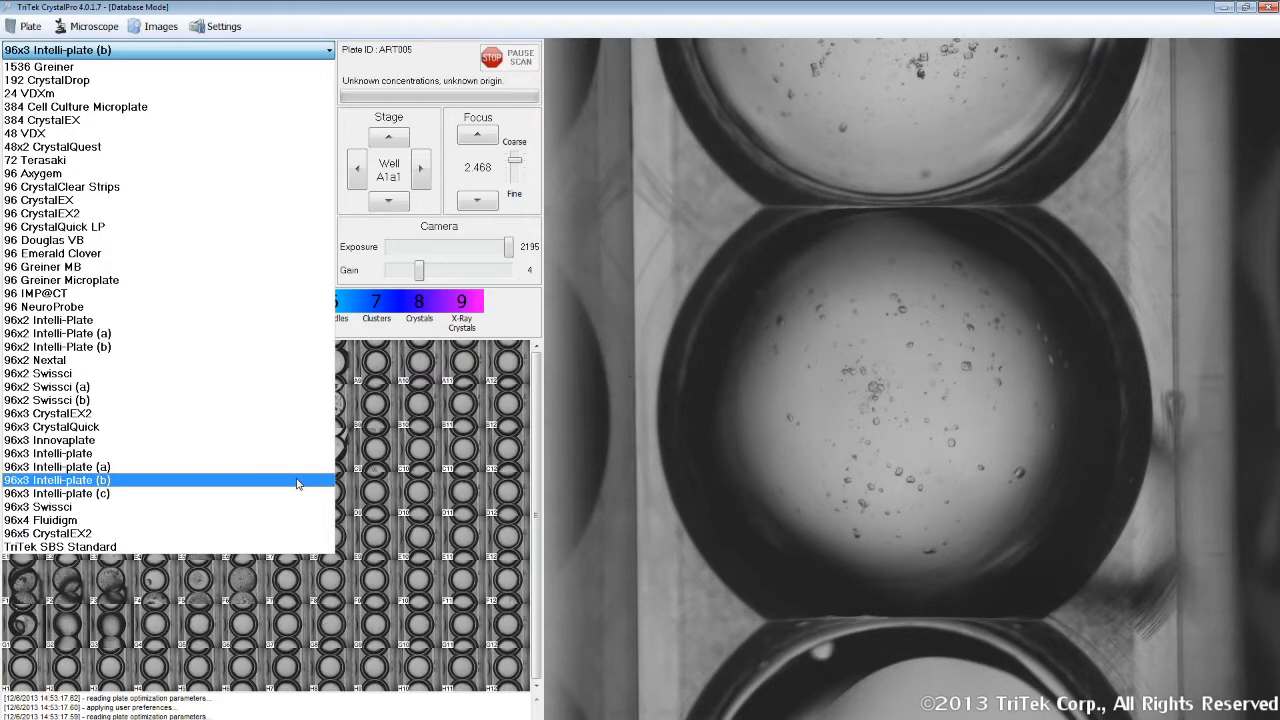
{"action": "left_click", "coordinate": [57, 480]}
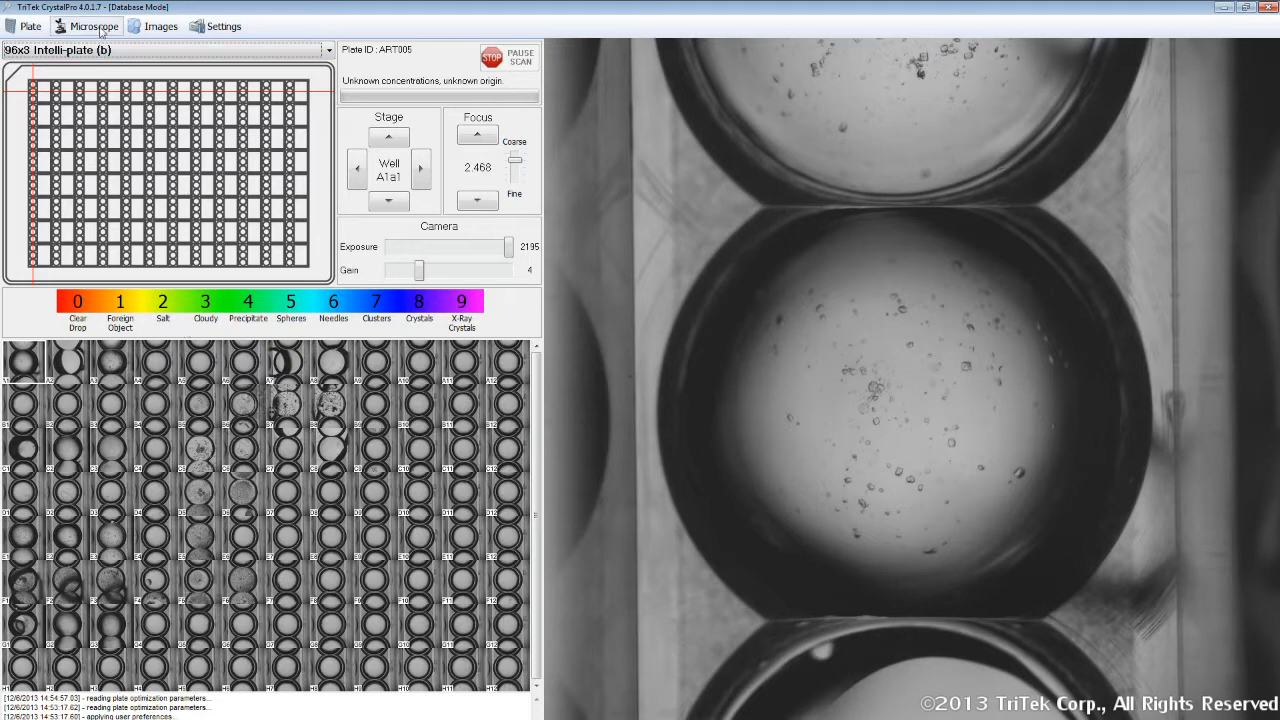
{"action": "left_click", "coordinate": [94, 26]}
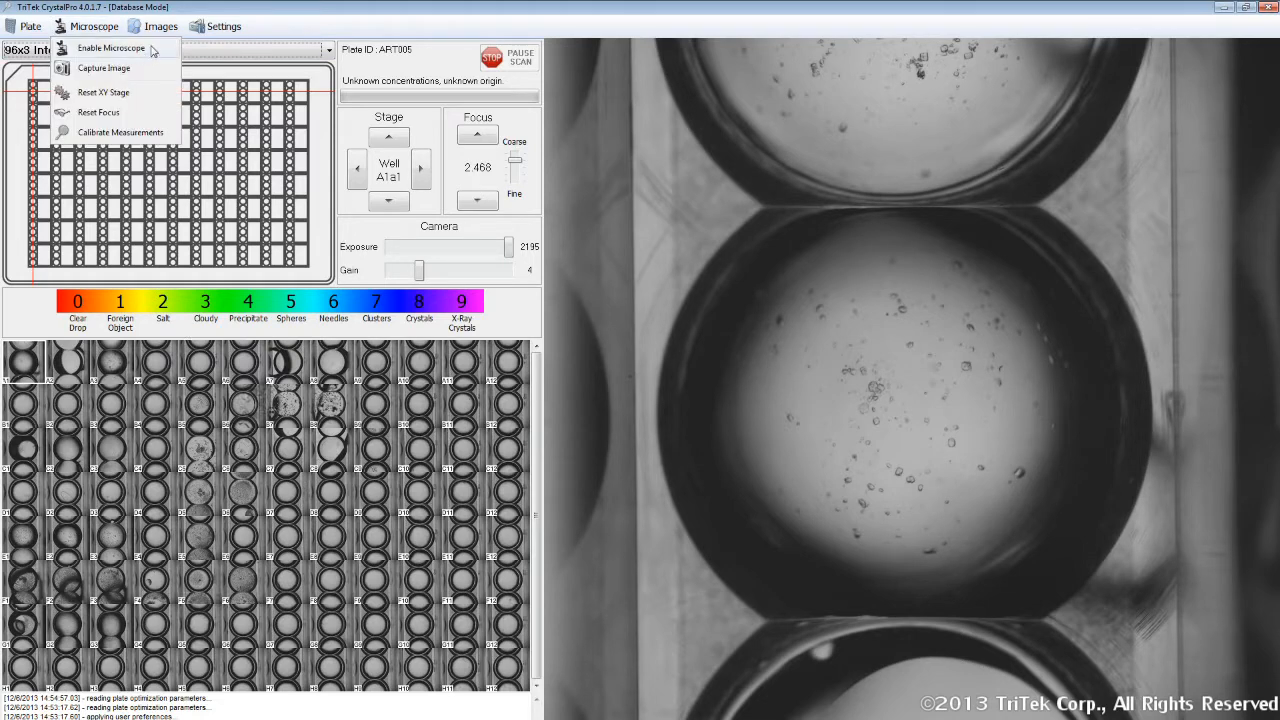
{"action": "left_click", "coordinate": [110, 48]}
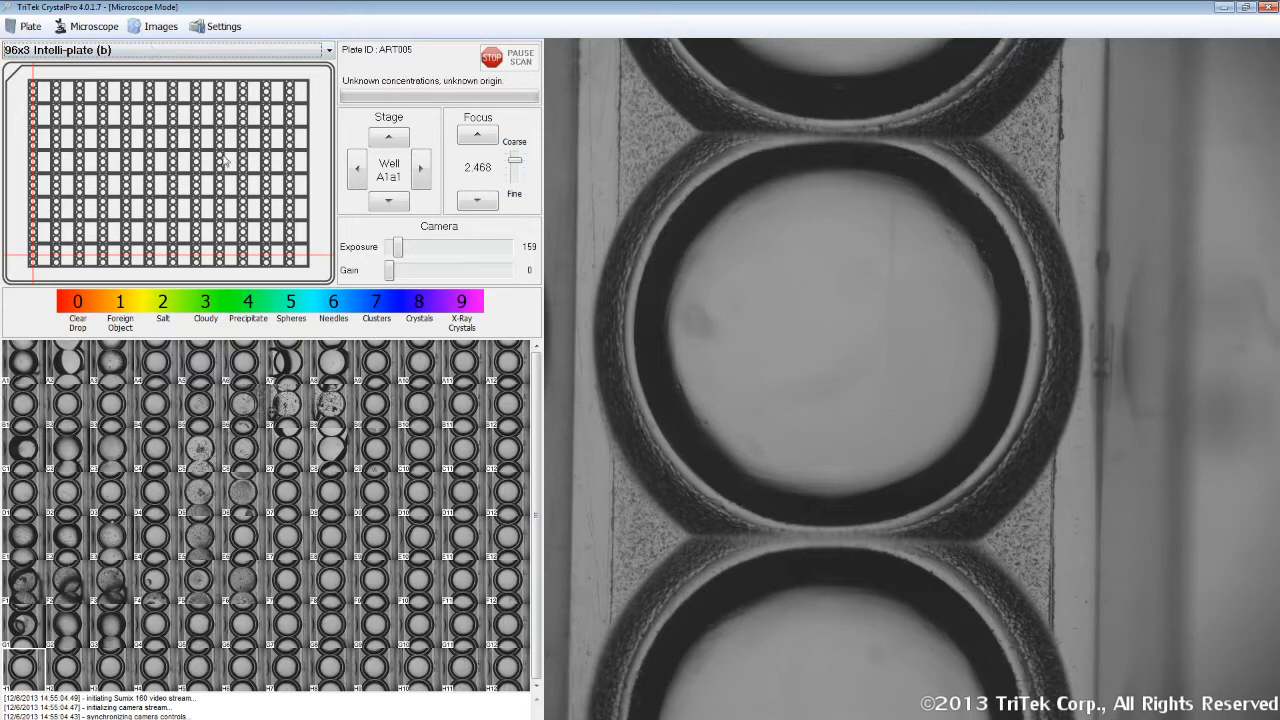
{"action": "mouse_move", "coordinate": [740, 317]}
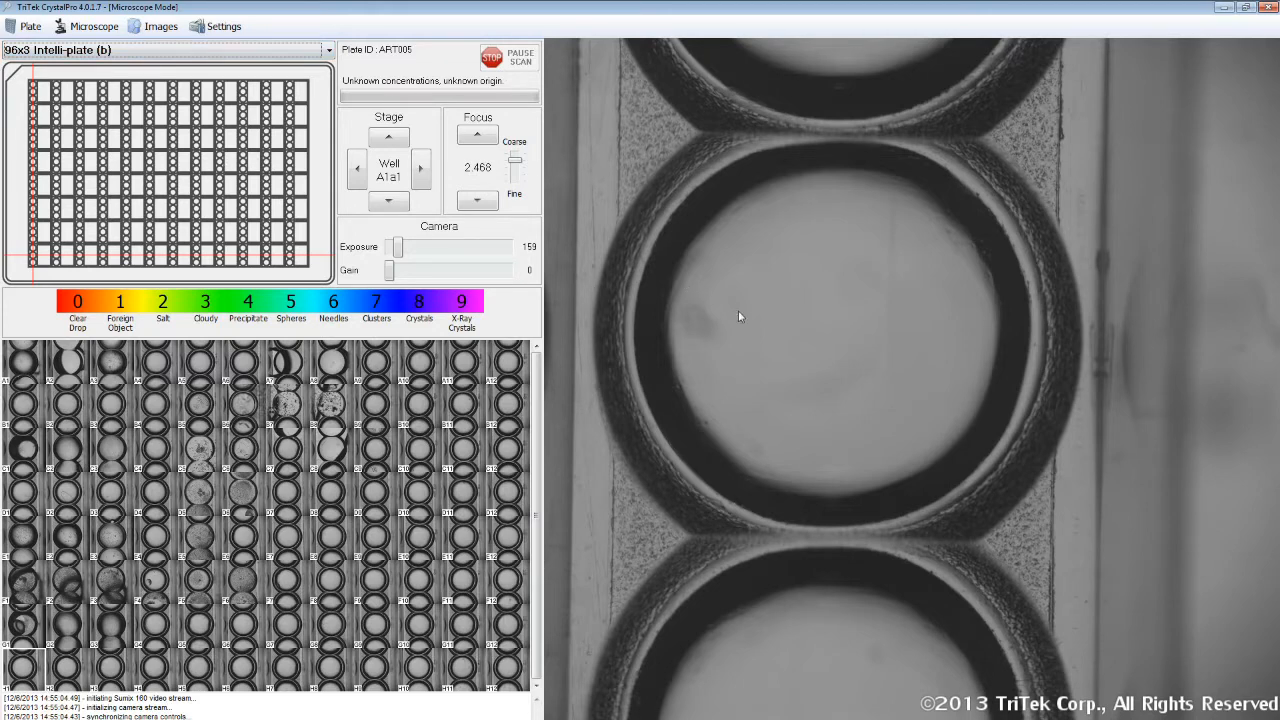
{"action": "mouse_move", "coordinate": [789, 388]}
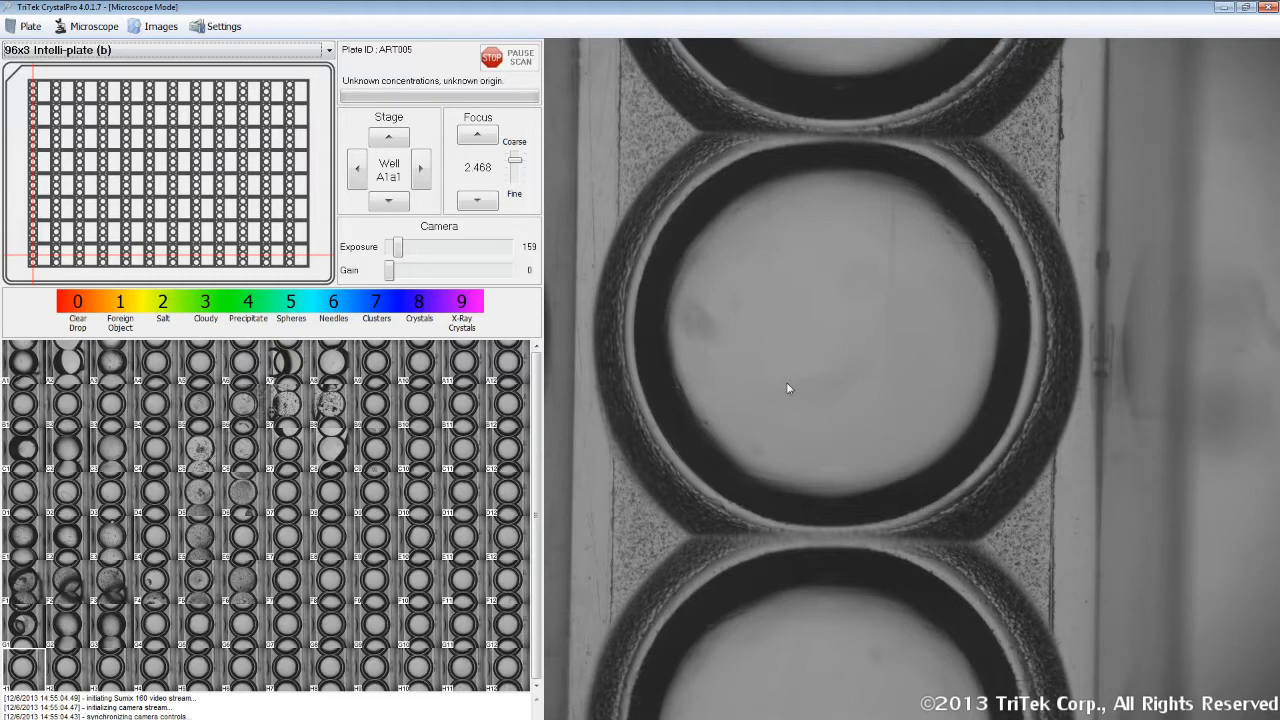
- Set up a plate scan saved as data file demo2, imaging all wells
{"action": "left_click", "coordinate": [29, 26]}
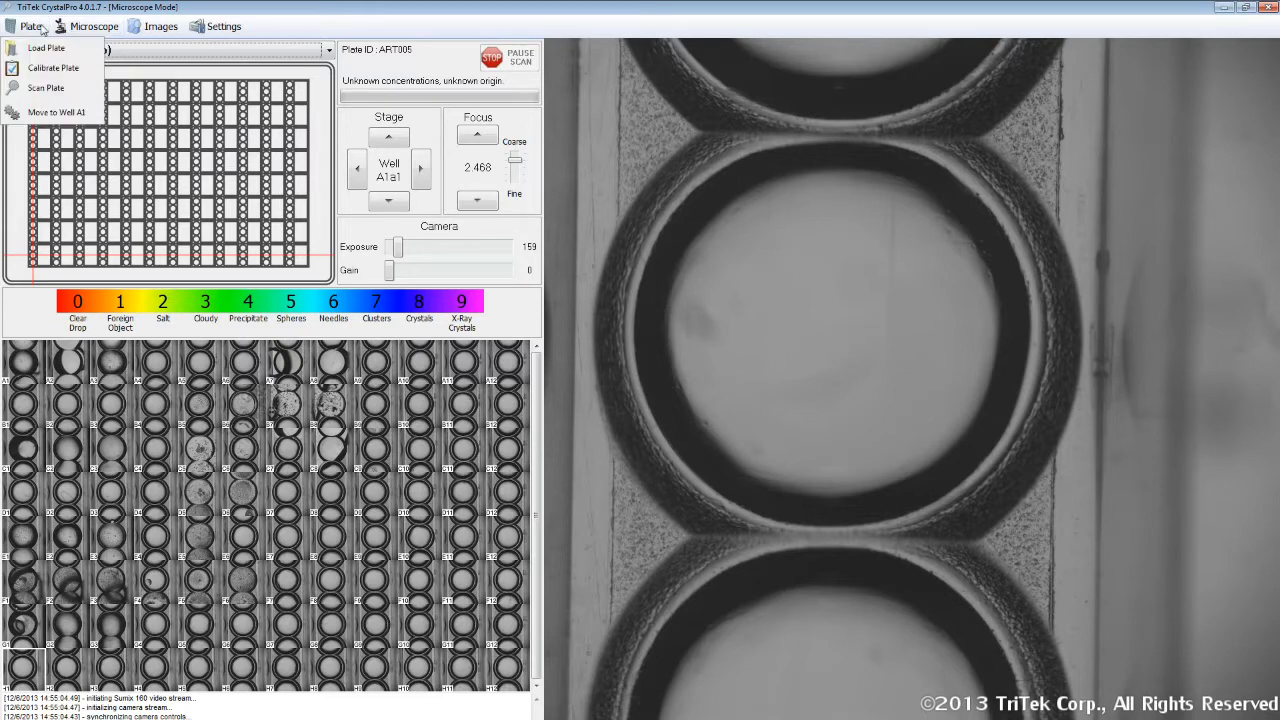
{"action": "mouse_move", "coordinate": [75, 91]}
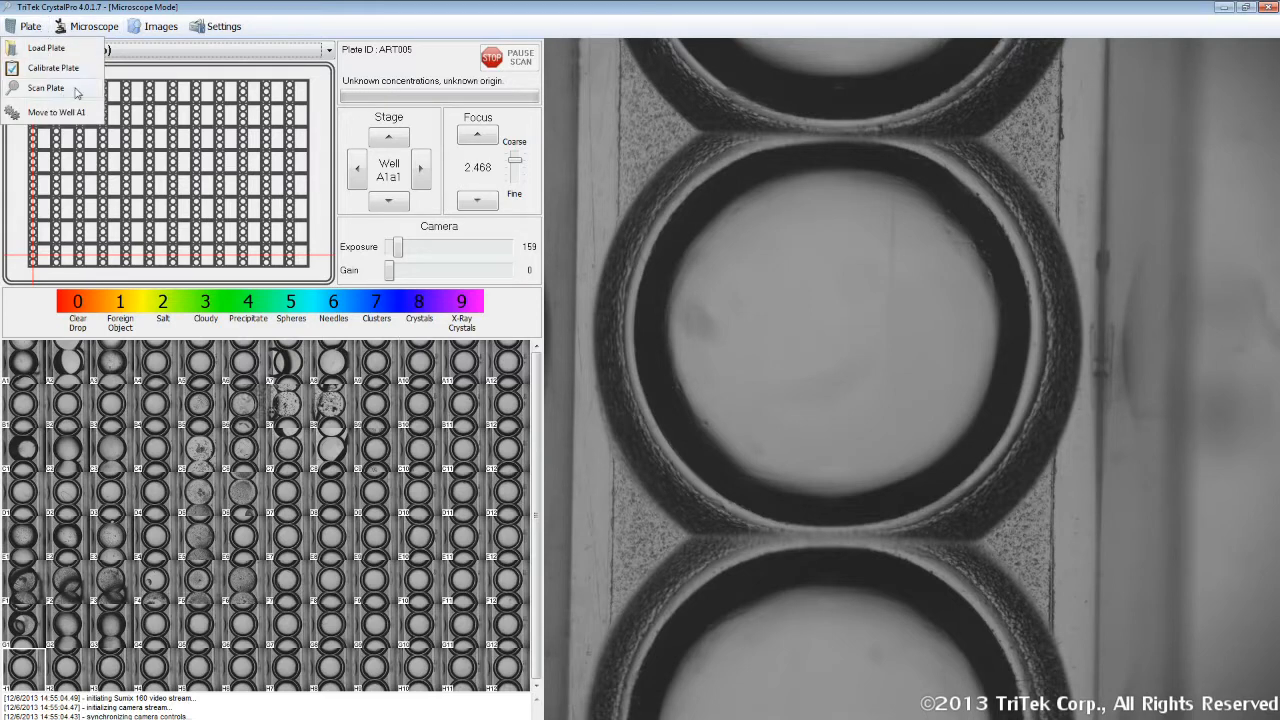
{"action": "left_click", "coordinate": [46, 88]}
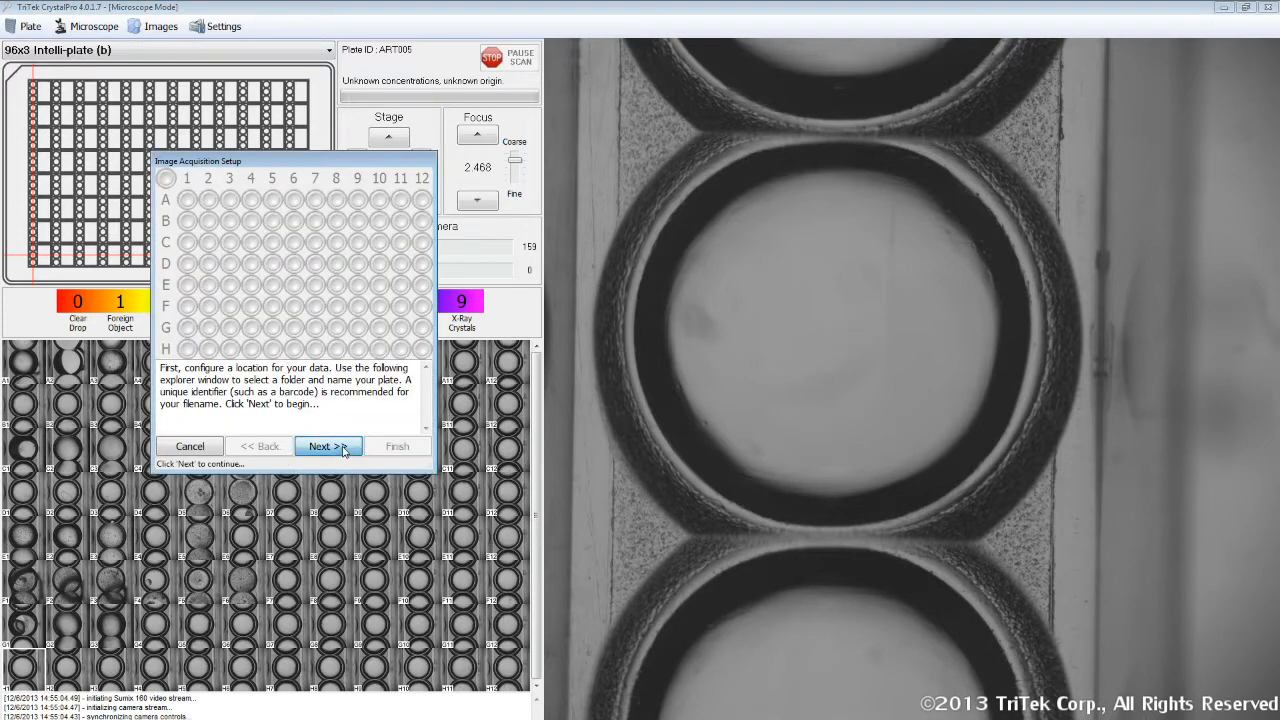
{"action": "left_click", "coordinate": [328, 446]}
{"action": "type", "text": "demo2"}
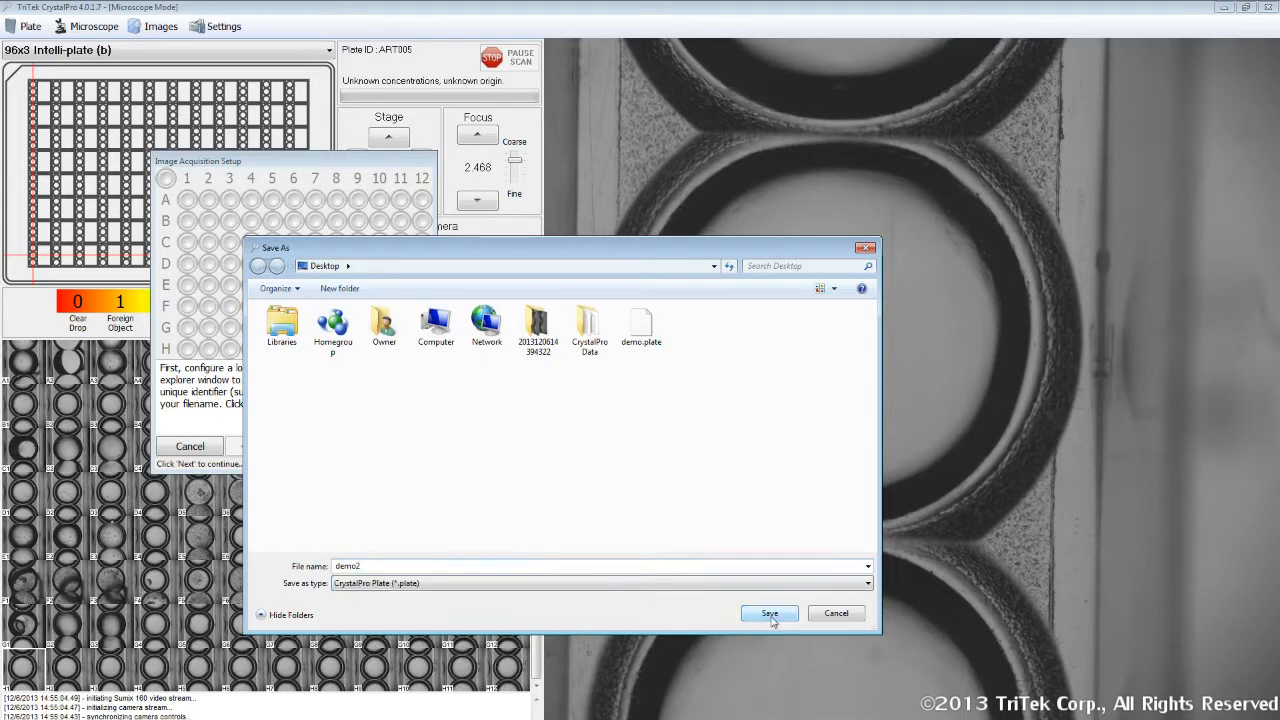
{"action": "left_click", "coordinate": [769, 613]}
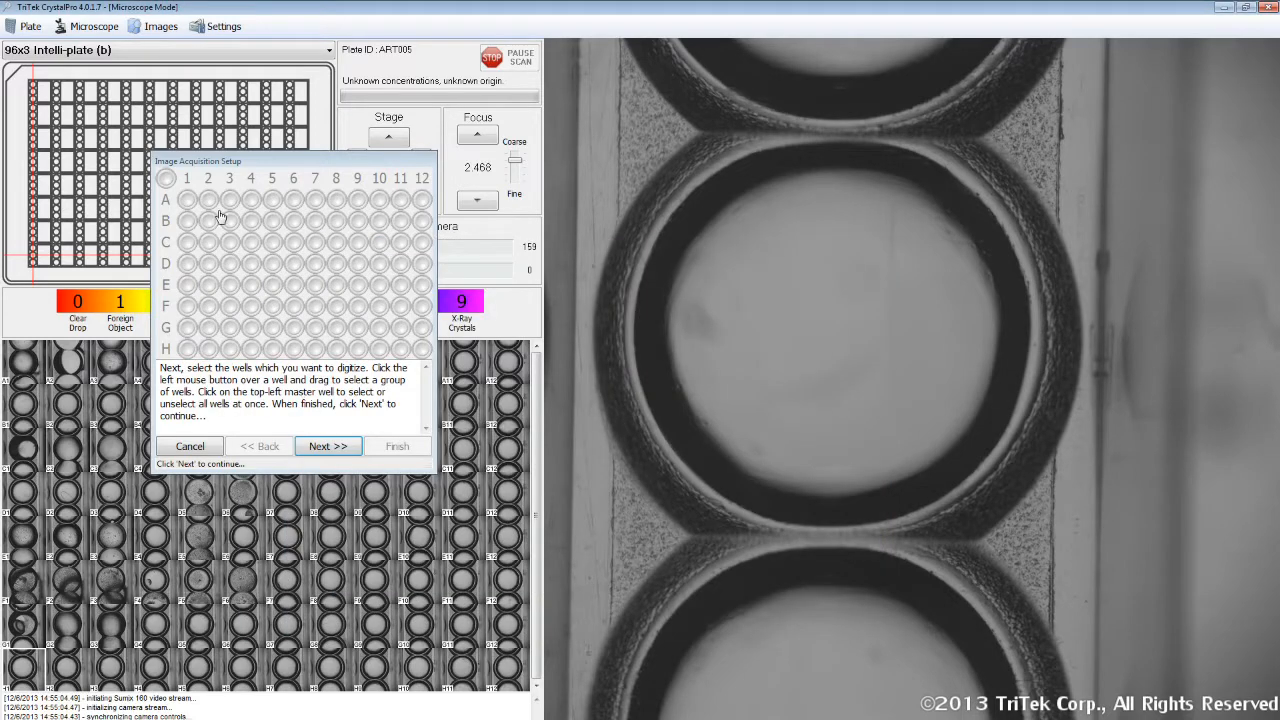
{"action": "left_click", "coordinate": [166, 184]}
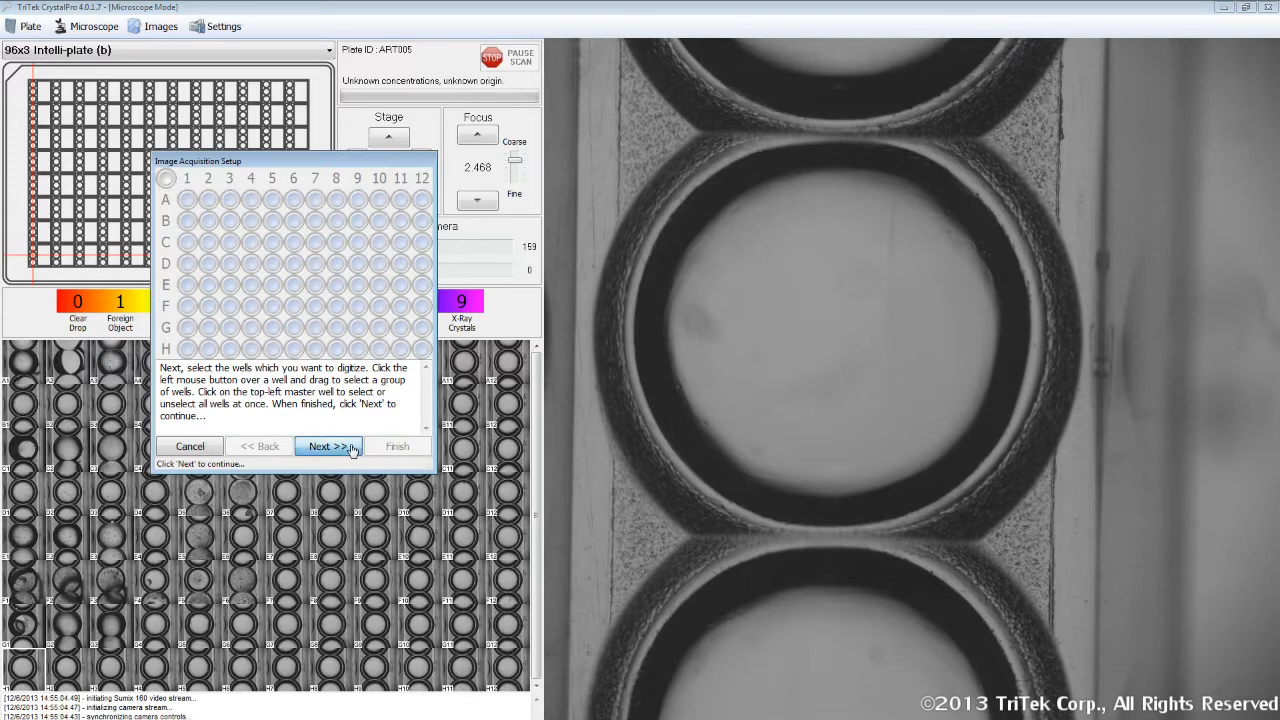
{"action": "left_click", "coordinate": [330, 446]}
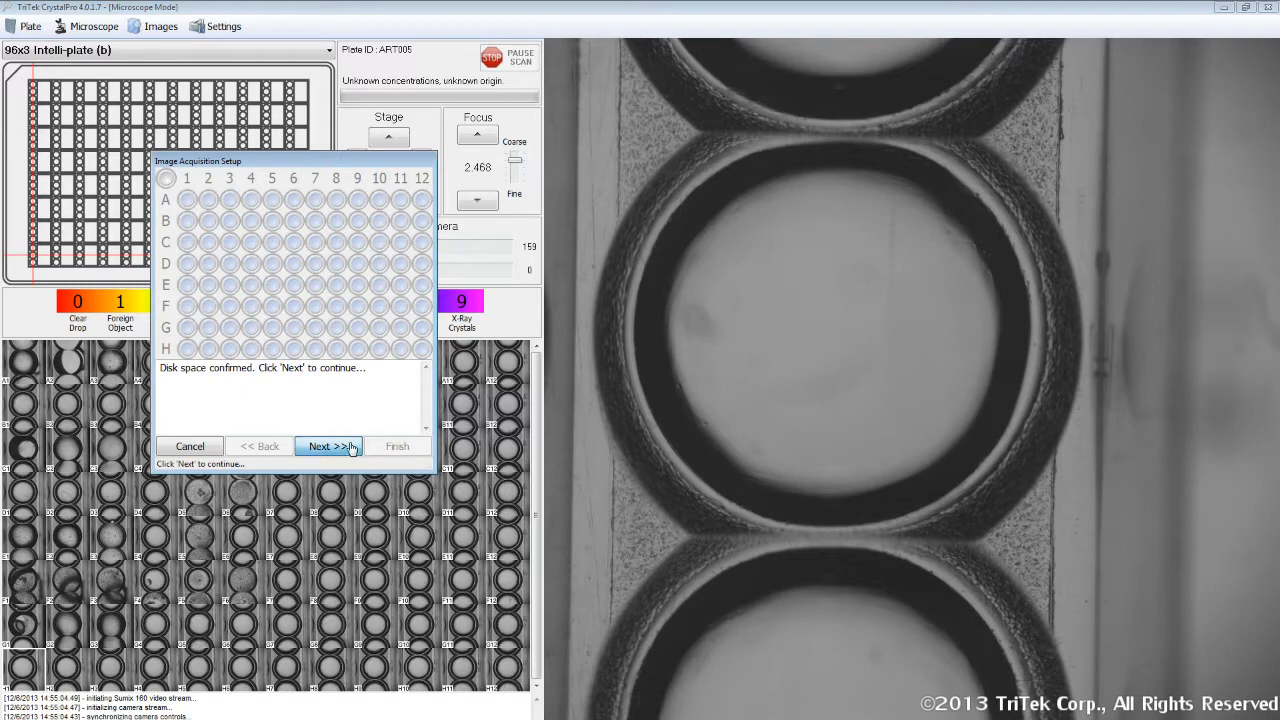
{"action": "left_click", "coordinate": [329, 446]}
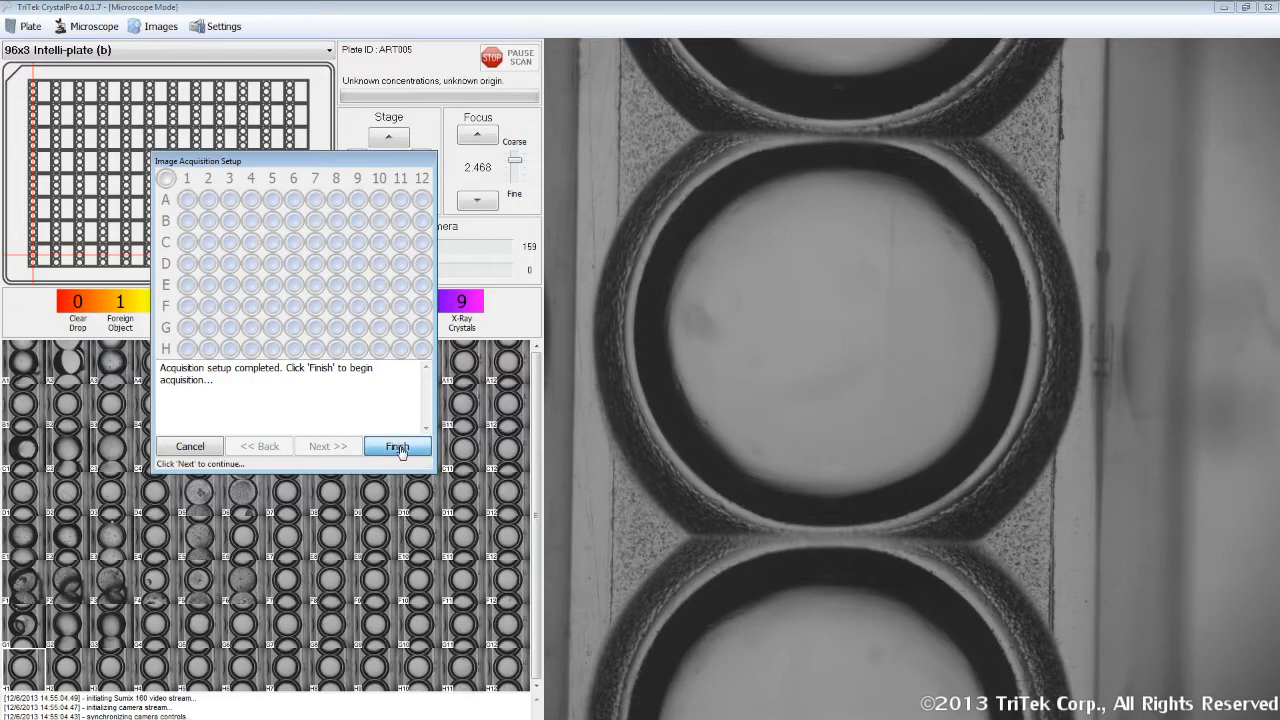
{"action": "left_click", "coordinate": [397, 446]}
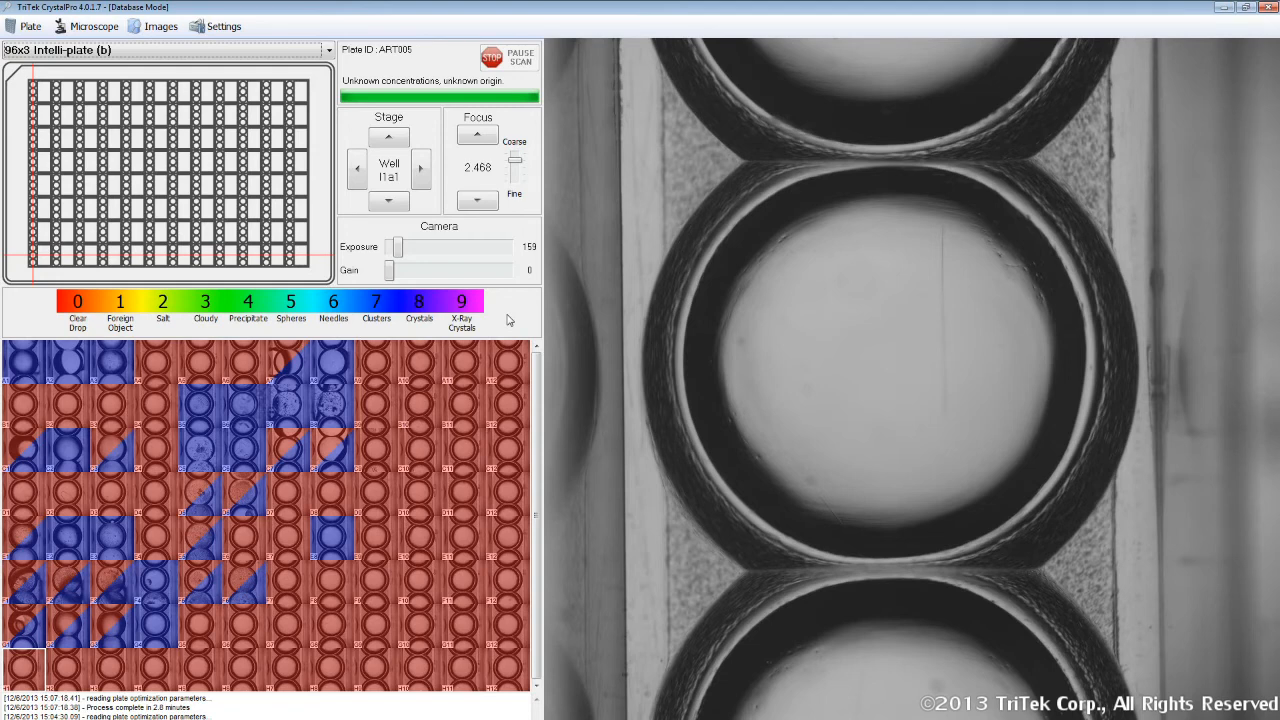
{"action": "mouse_move", "coordinate": [355, 478]}
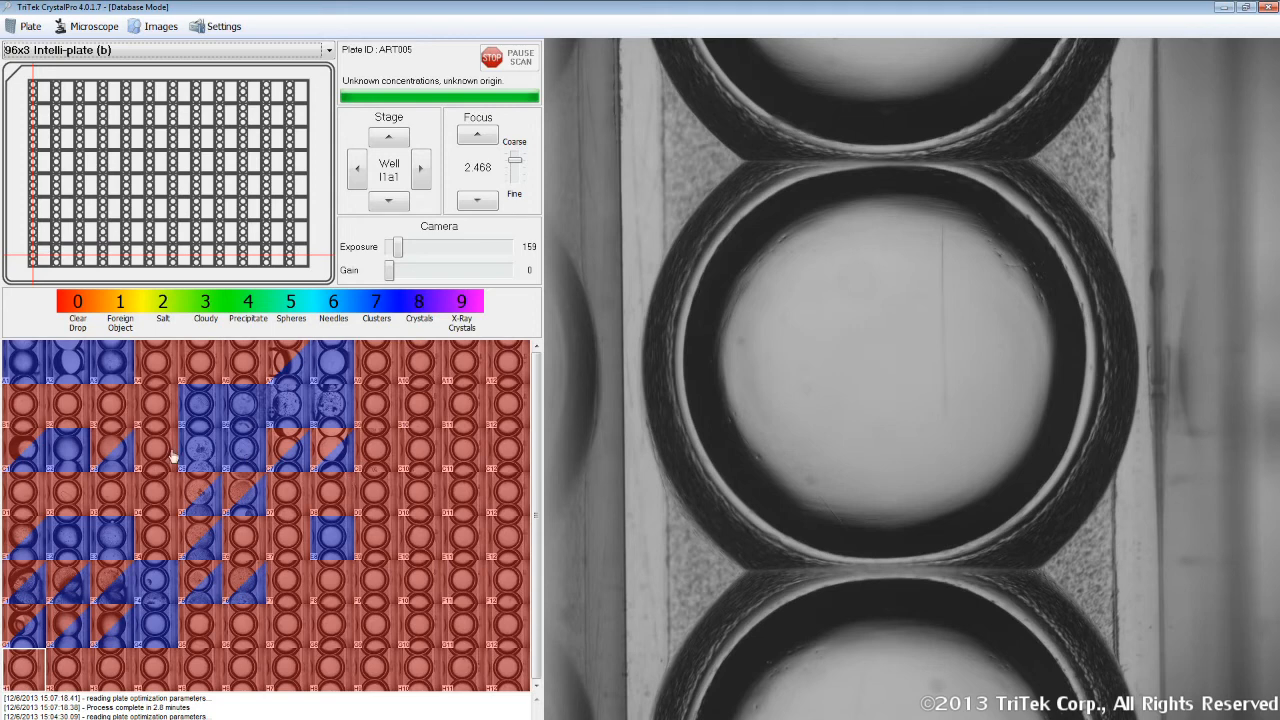
{"action": "mouse_move", "coordinate": [124, 432]}
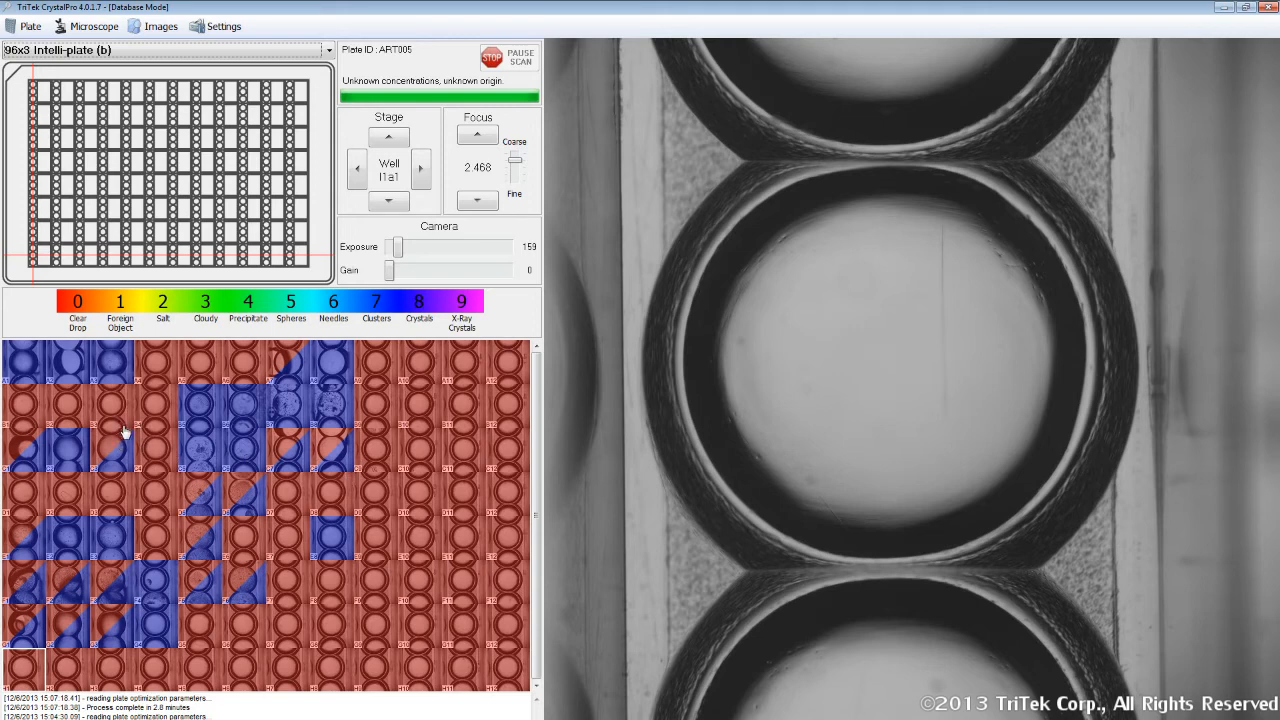
{"action": "mouse_move", "coordinate": [90, 418]}
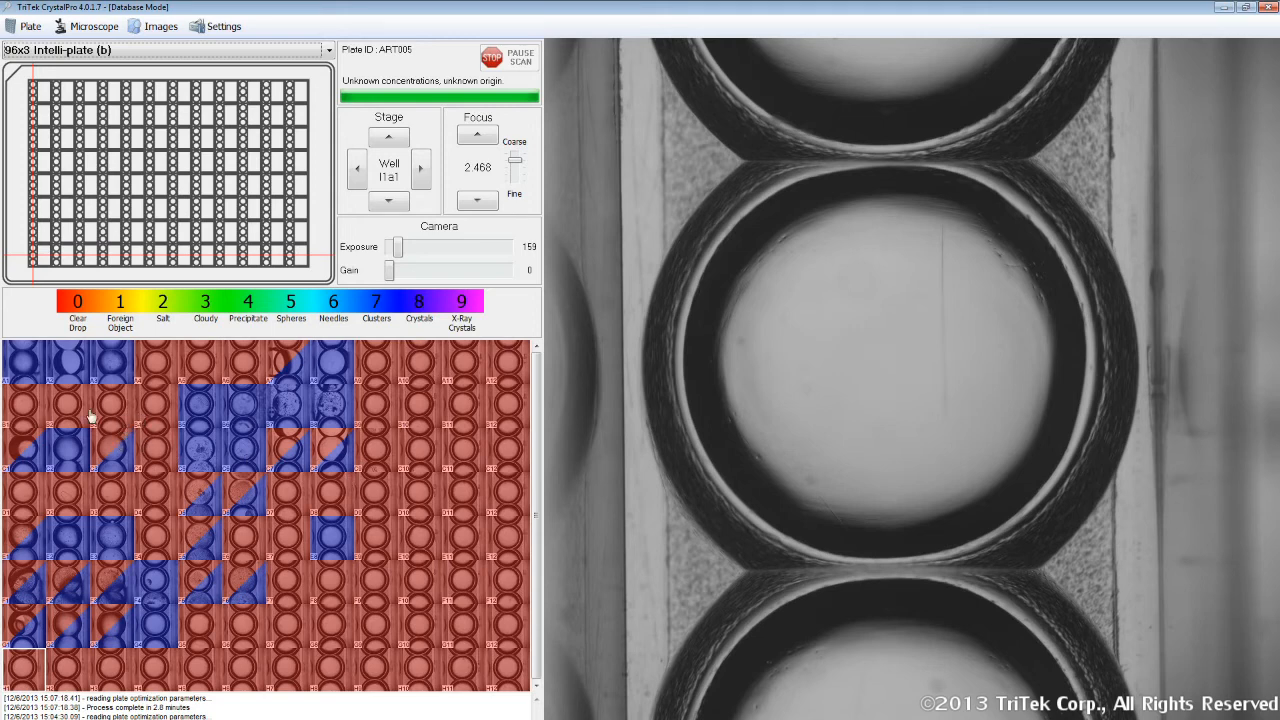
{"action": "mouse_move", "coordinate": [33, 374]}
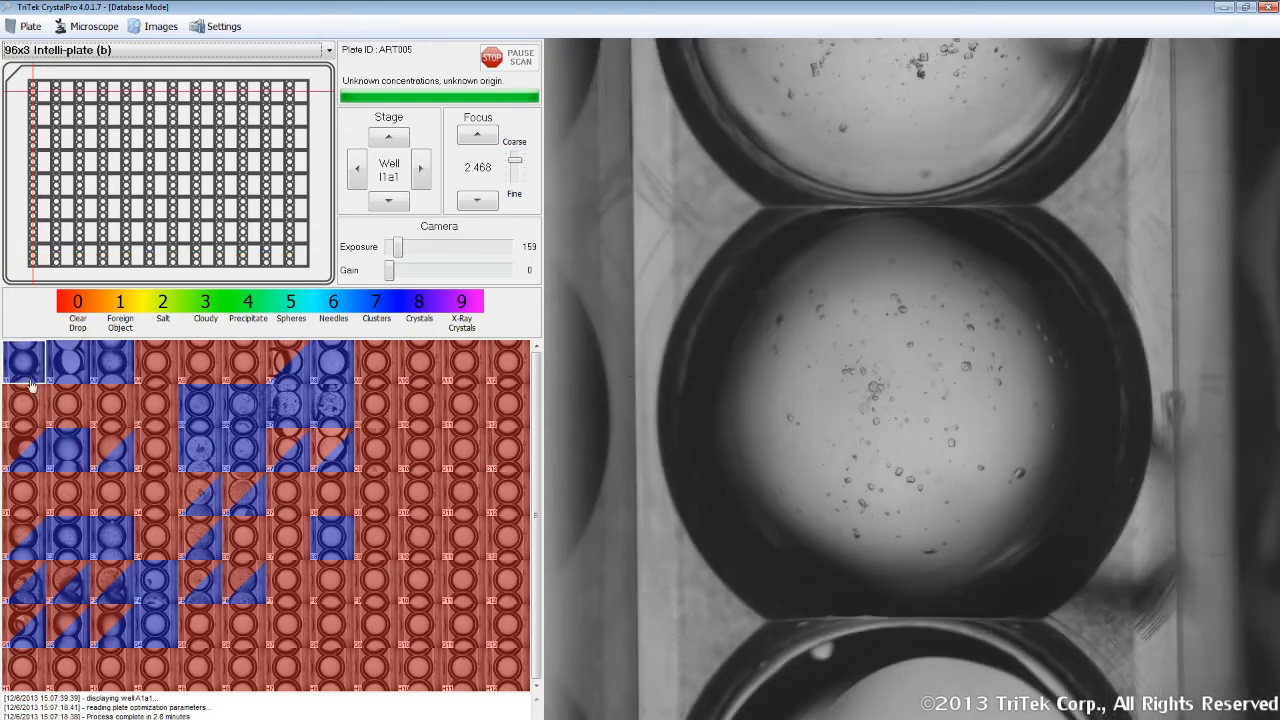
- Review images of wells B1, B2, A2, A3, A5, D5, C7 and C8
{"action": "left_click", "coordinate": [27, 408]}
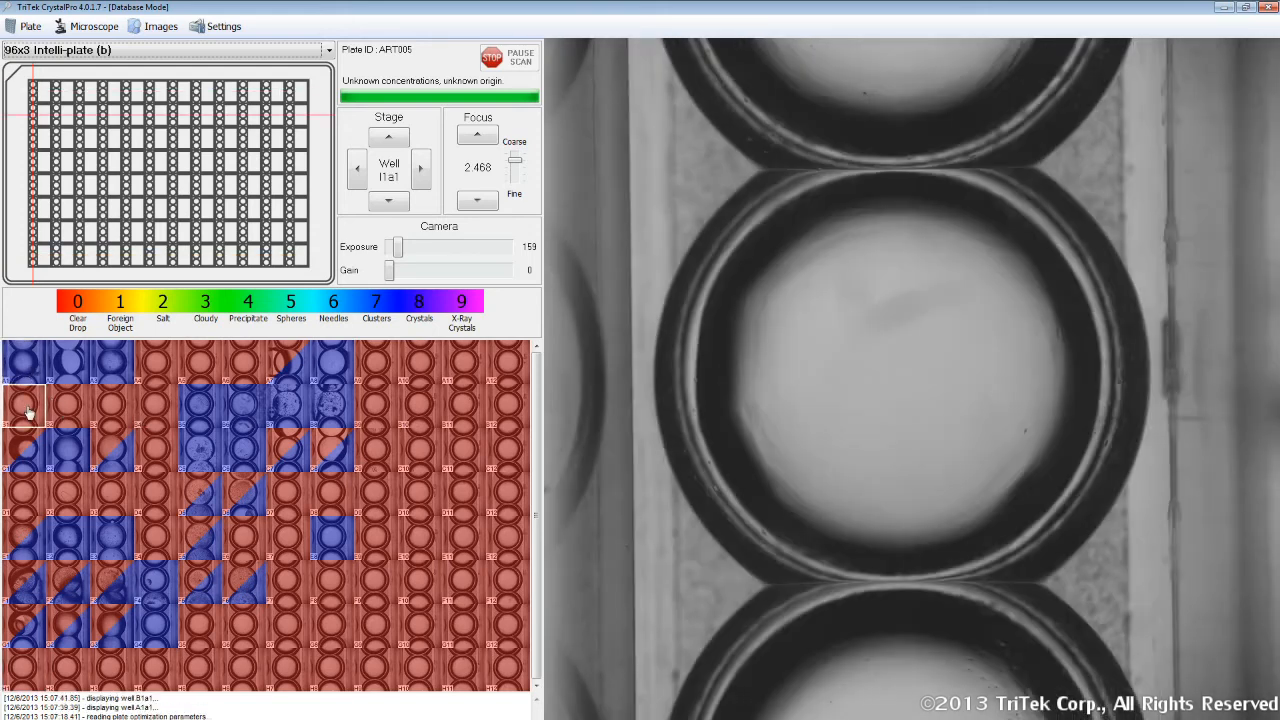
{"action": "left_click", "coordinate": [63, 408]}
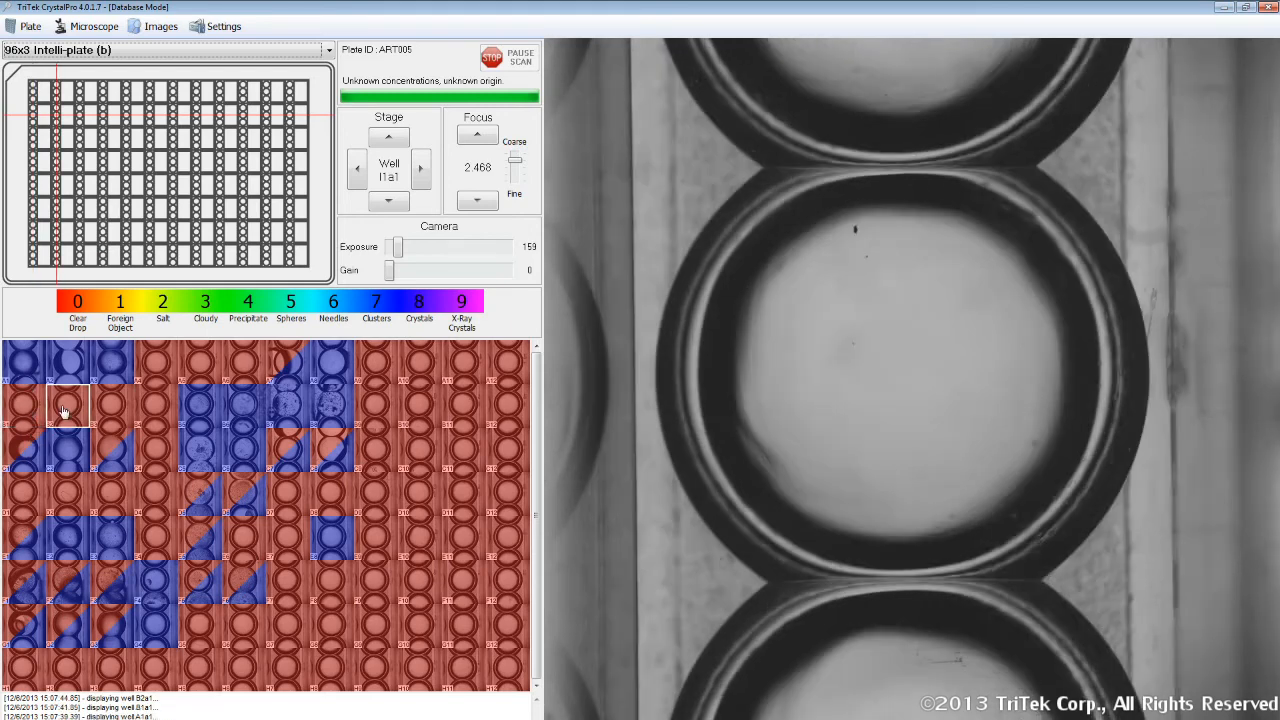
{"action": "left_click", "coordinate": [68, 362]}
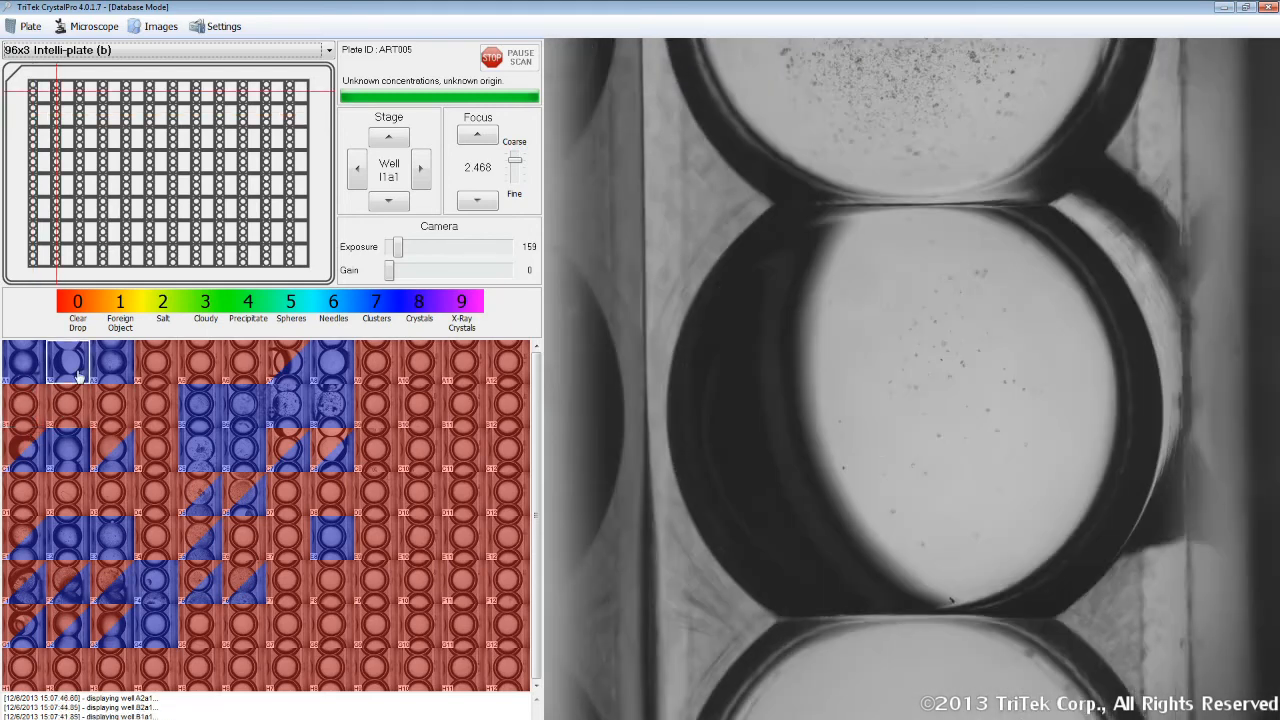
{"action": "left_click", "coordinate": [113, 362]}
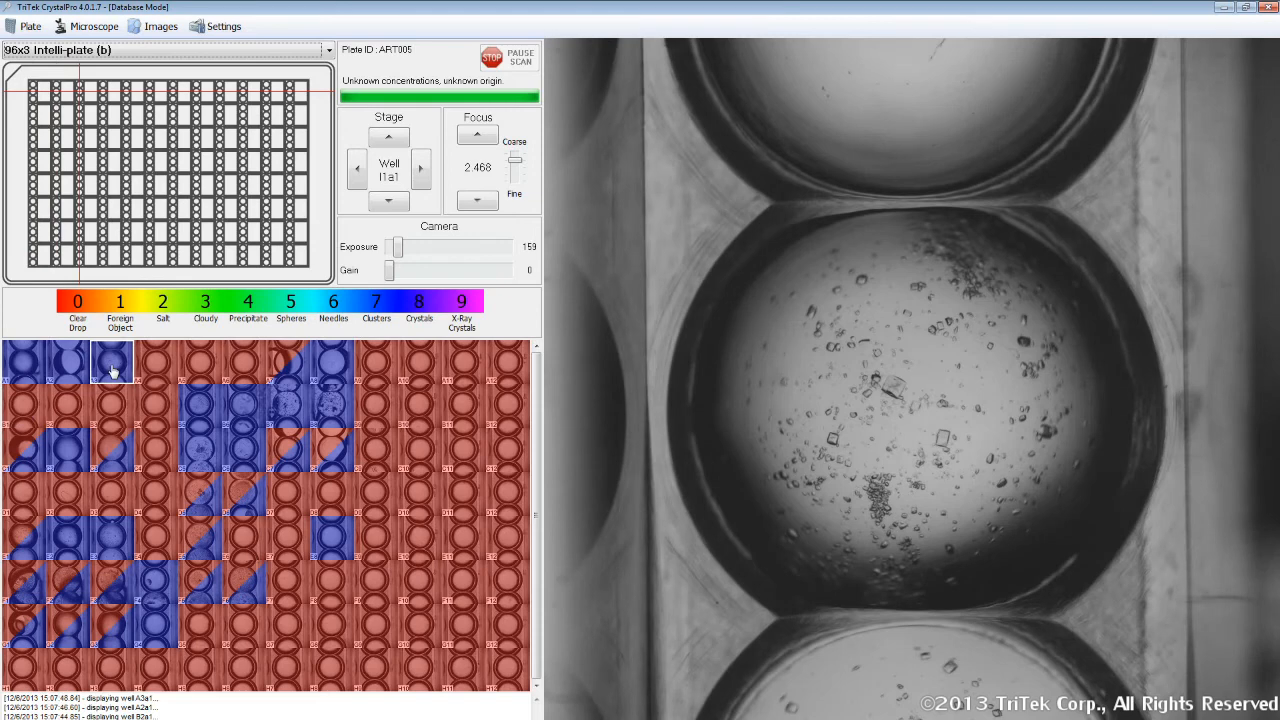
{"action": "mouse_move", "coordinate": [116, 405]}
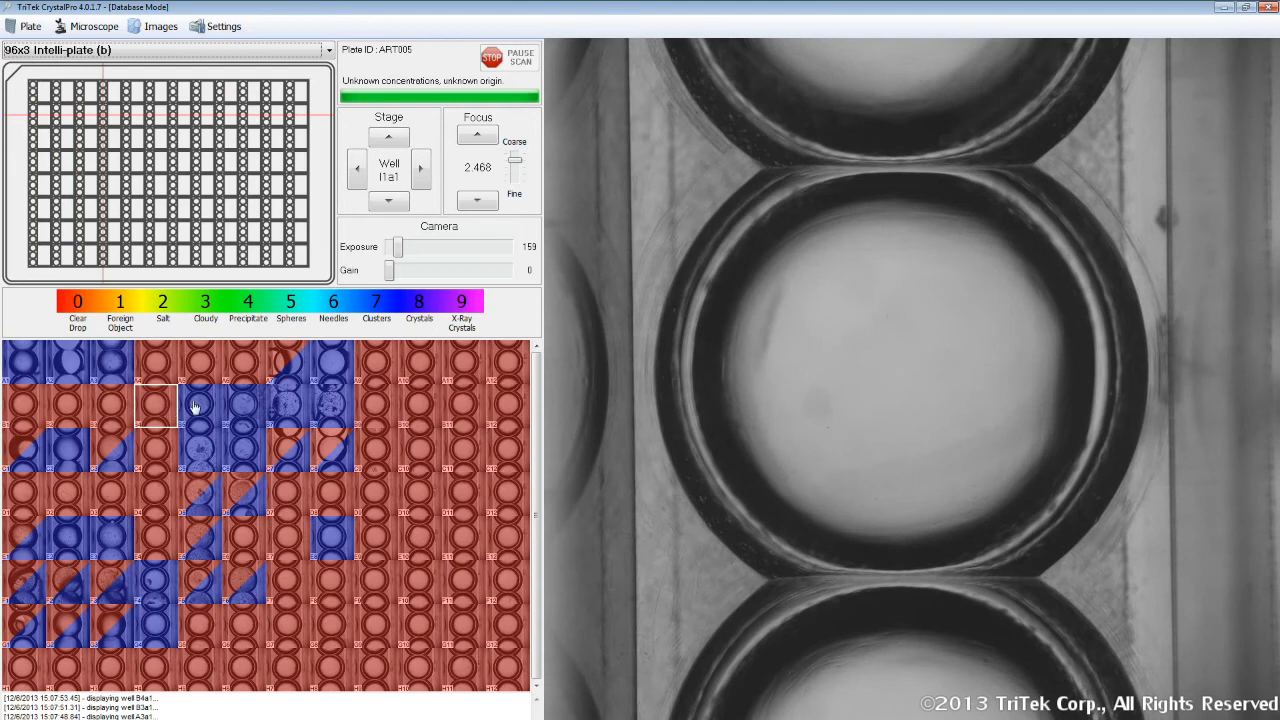
{"action": "left_click", "coordinate": [200, 405]}
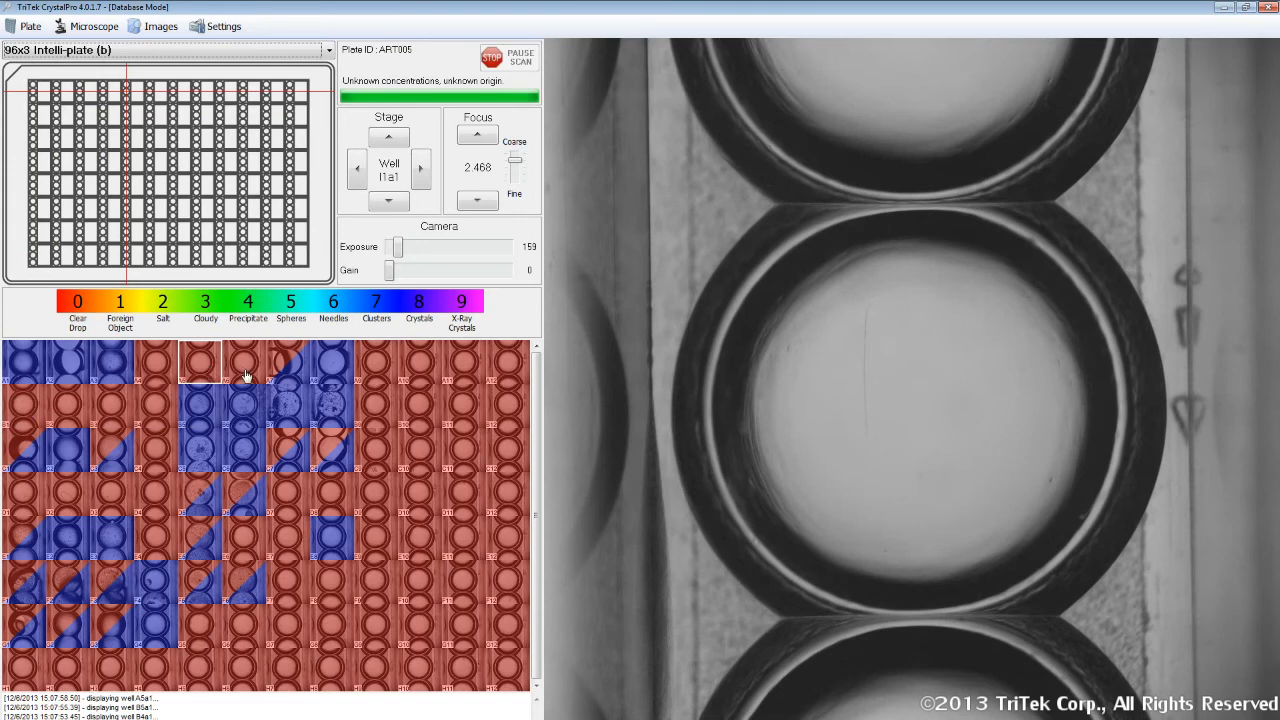
{"action": "left_click", "coordinate": [200, 493]}
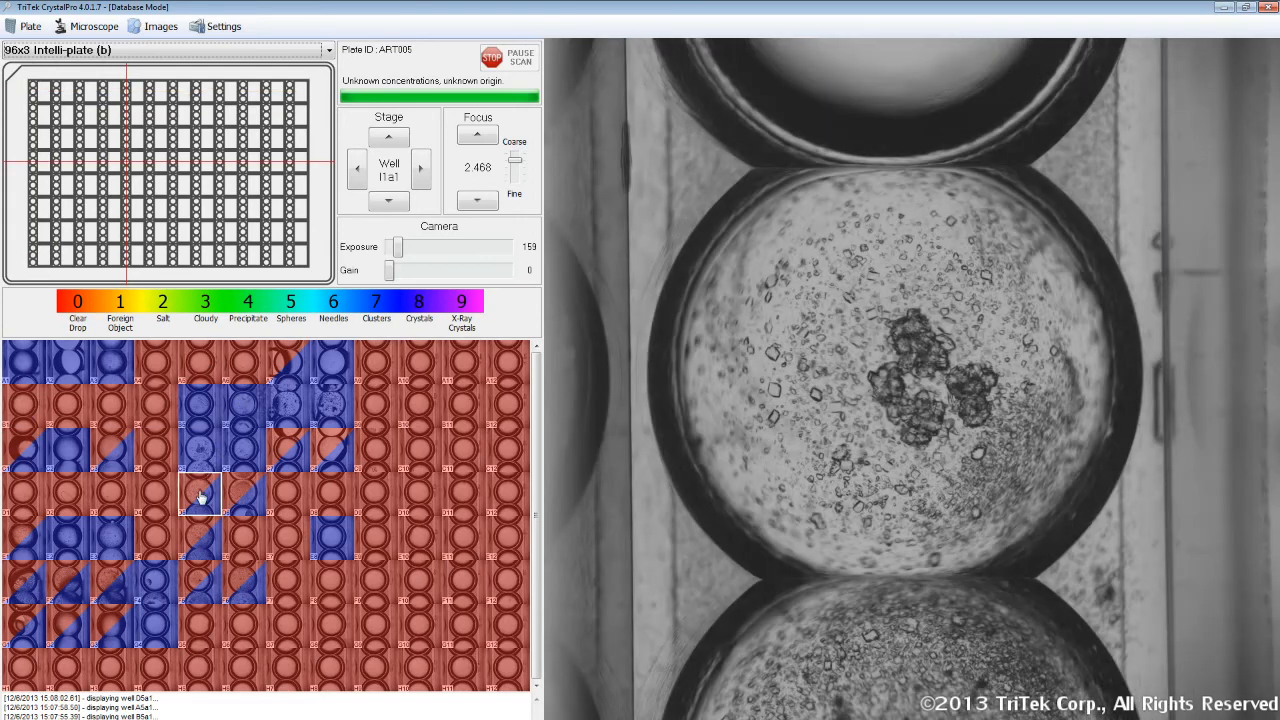
{"action": "mouse_move", "coordinate": [288, 463]}
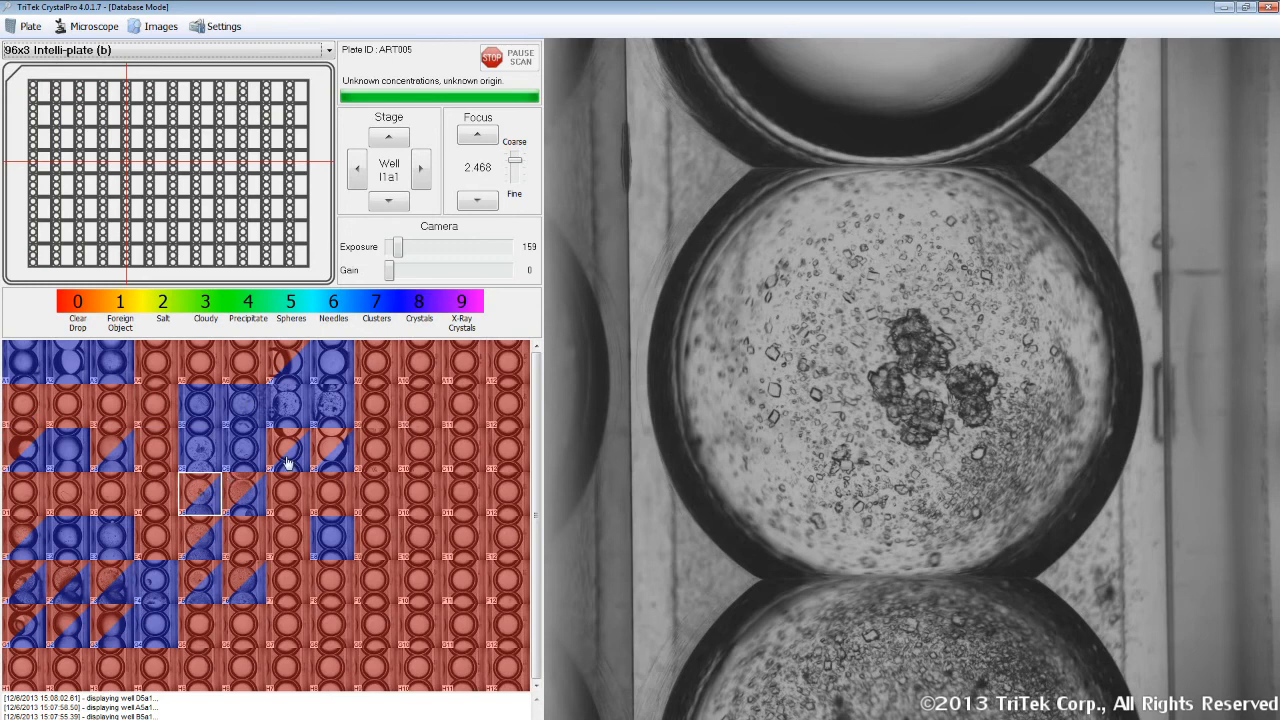
{"action": "left_click", "coordinate": [290, 450]}
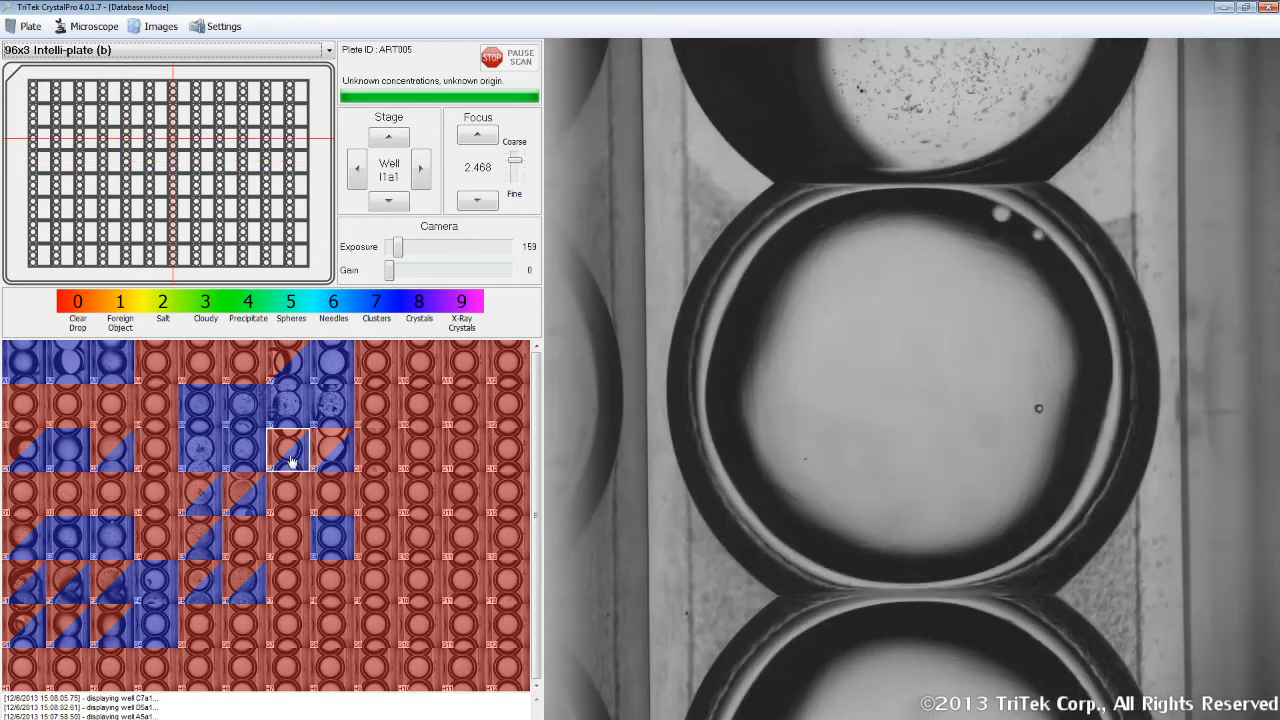
{"action": "left_click", "coordinate": [335, 450]}
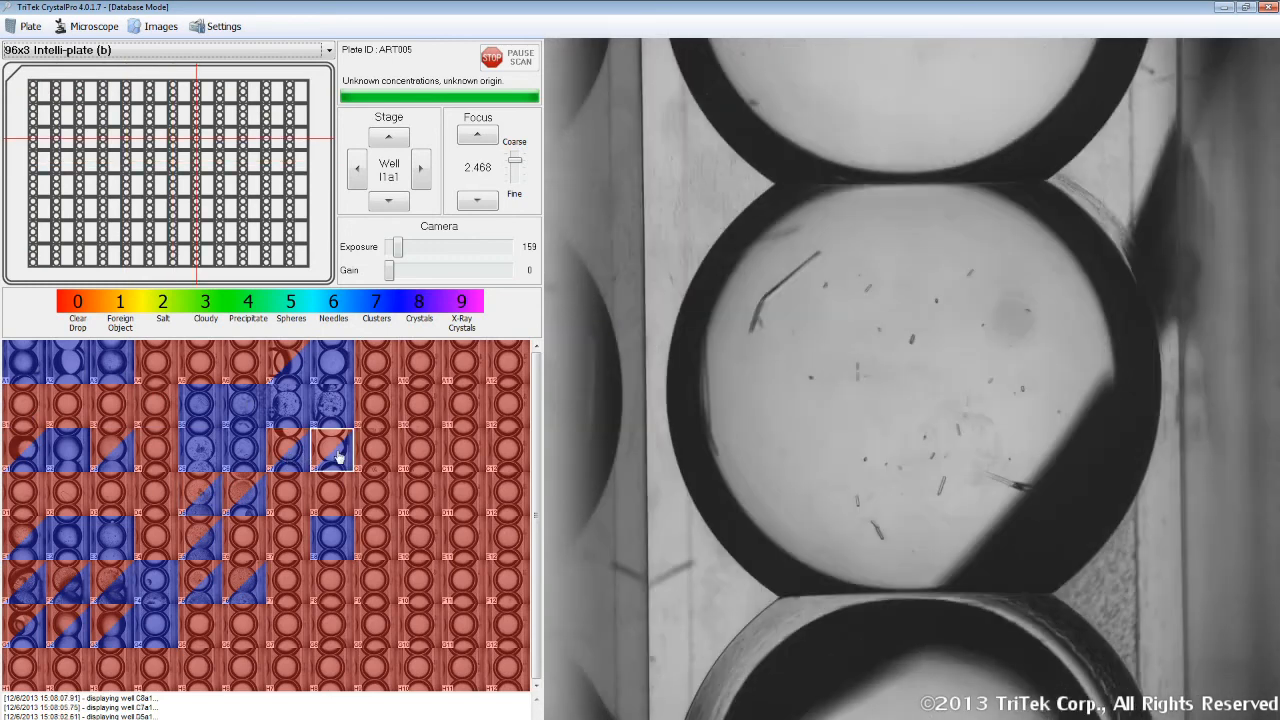
{"action": "mouse_move", "coordinate": [335, 497]}
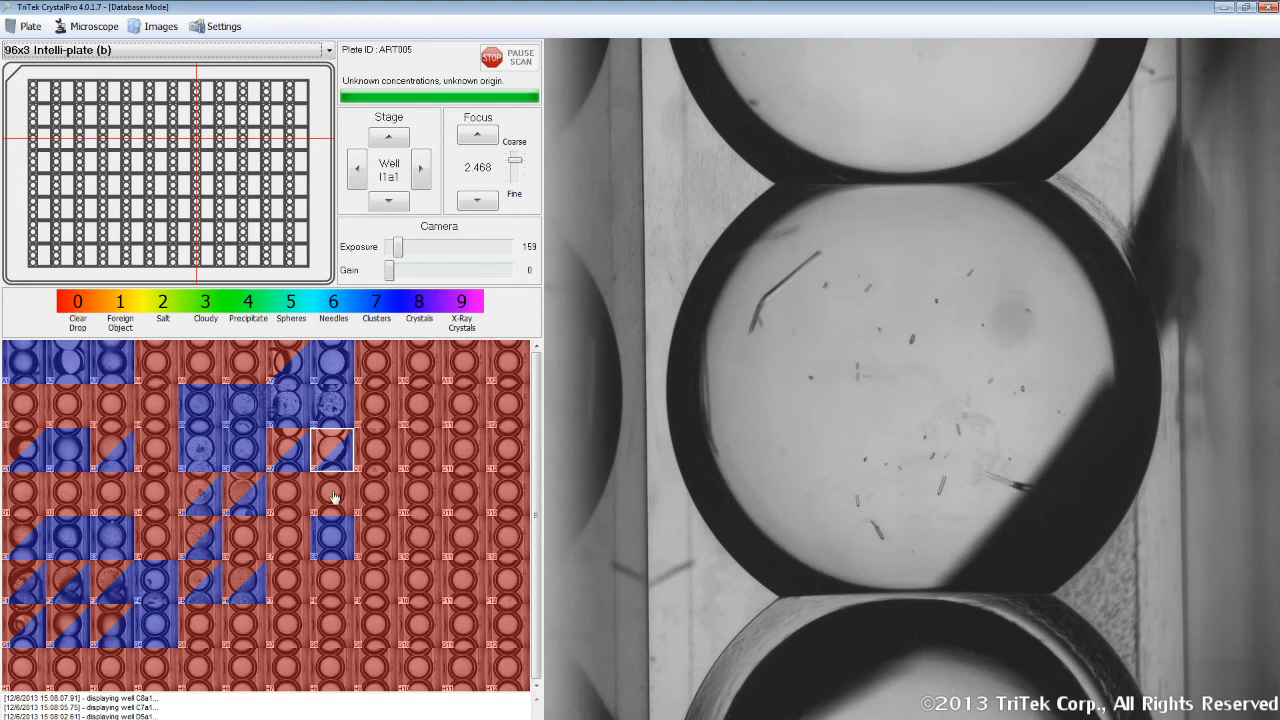
- Re-score wells C8 and C7 as 0 - Clear Drop from the context menu
{"action": "right_click", "coordinate": [333, 450]}
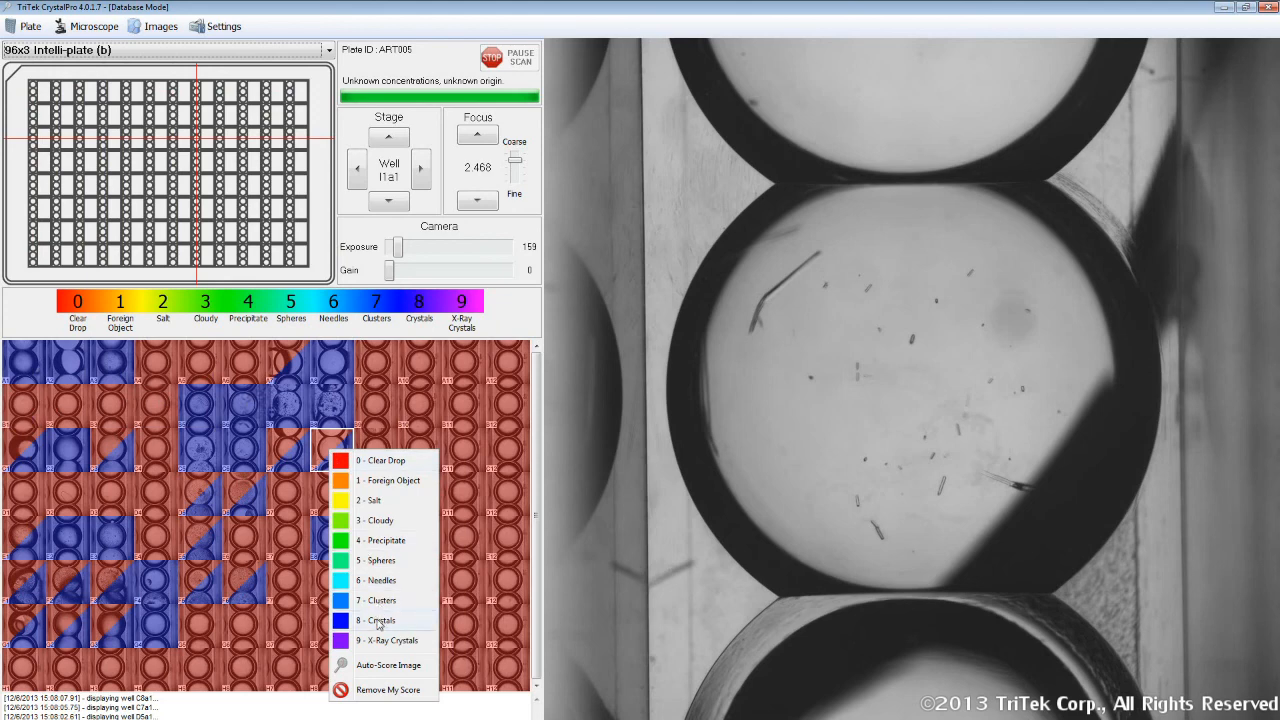
{"action": "left_click", "coordinate": [379, 620]}
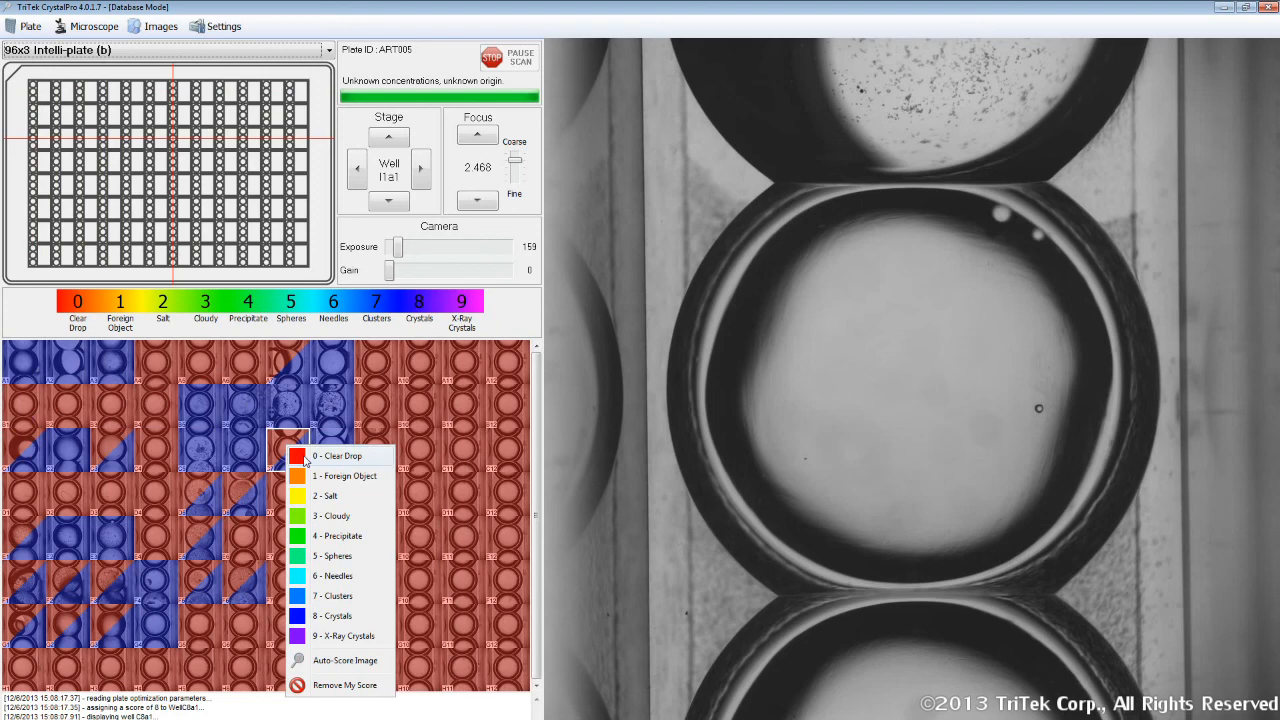
{"action": "left_click", "coordinate": [338, 456]}
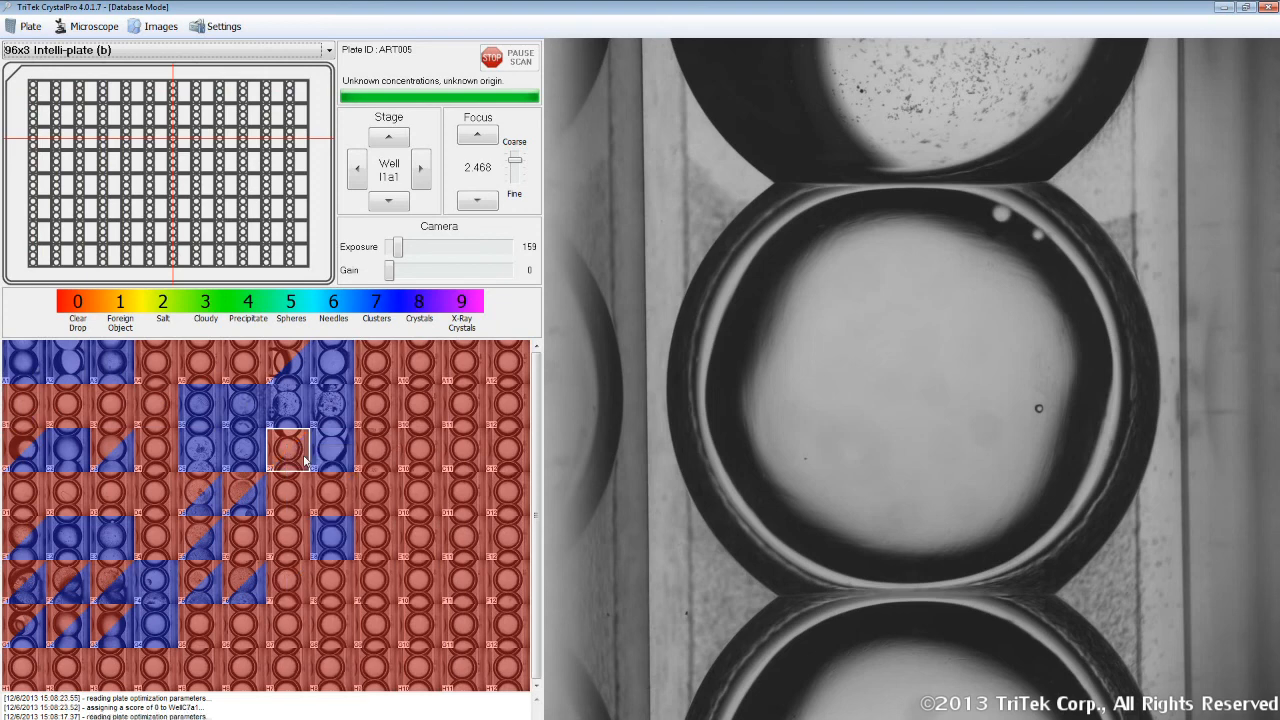